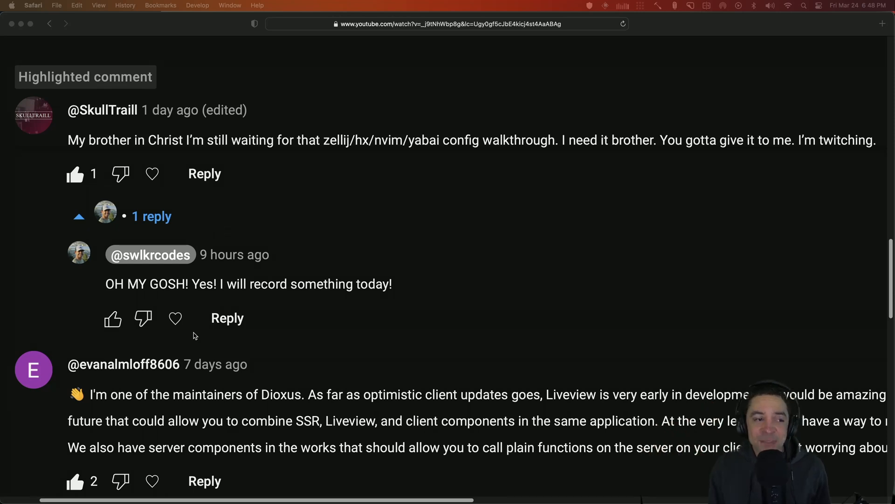
mouse_move(98, 153)
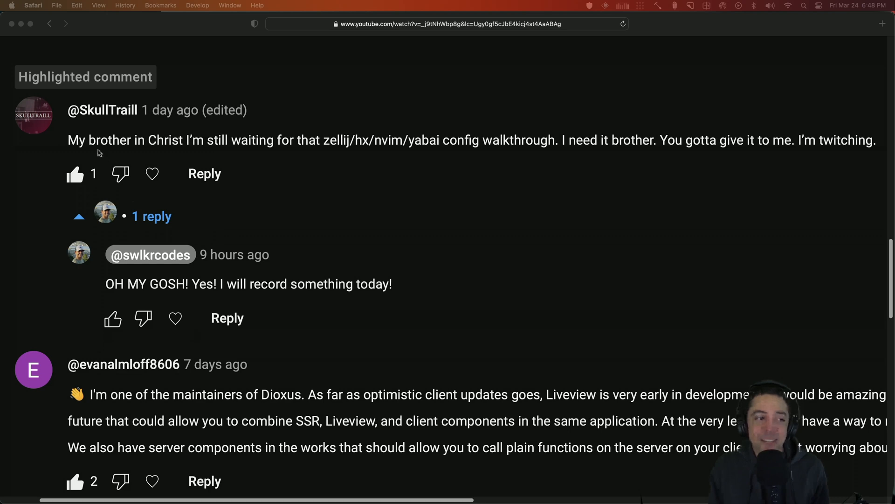
mouse_move(332, 153)
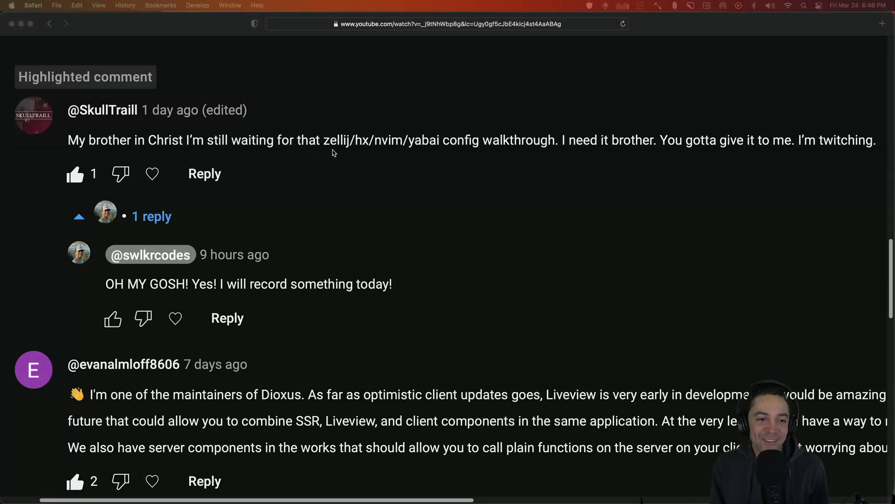
mouse_move(320, 148)
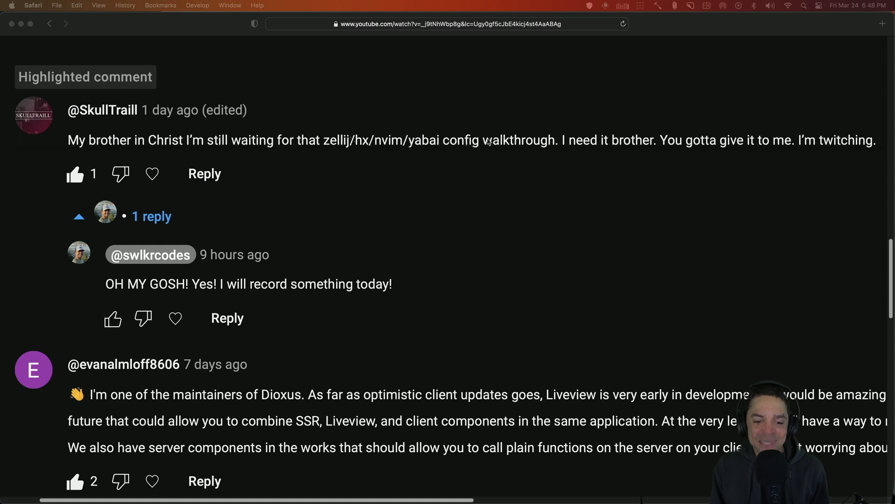
mouse_move(483, 175)
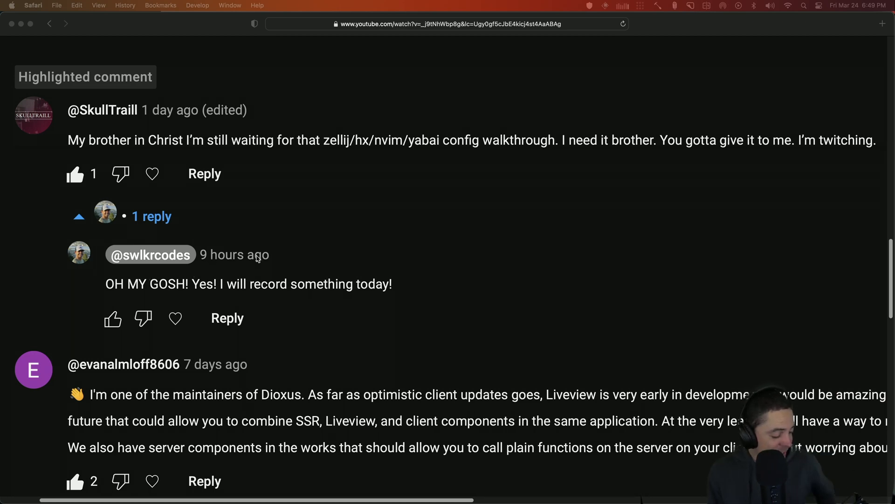
mouse_move(464, 216)
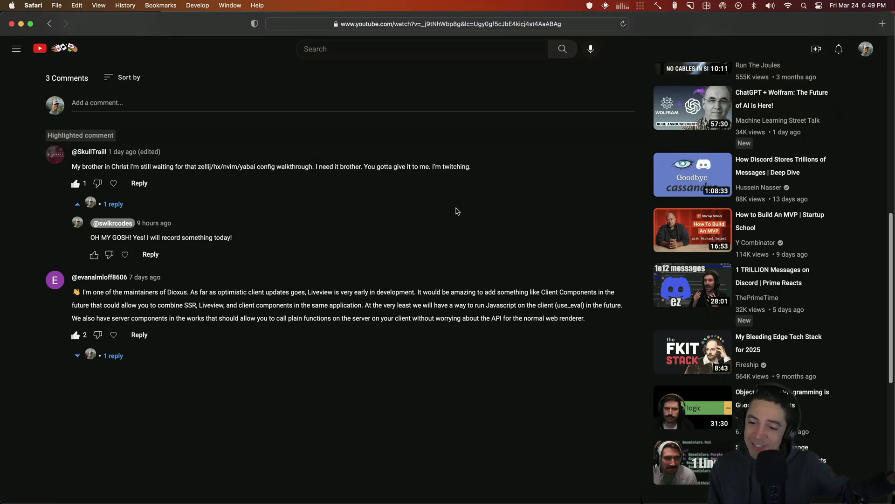
Scroll up in Safari while searching DuckDuckGo for 'alacritty' in a new tab.
scroll(up, 3)
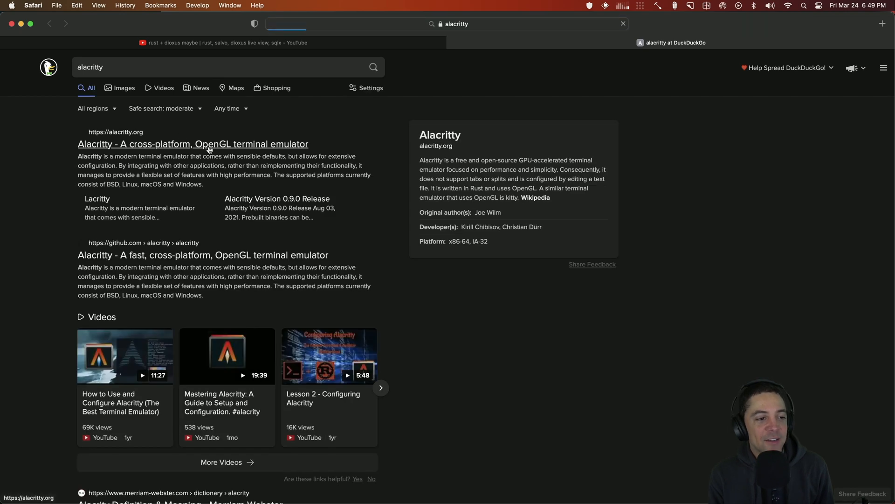
Visit alacritty.org from the results and scroll through the official site.
click(192, 143)
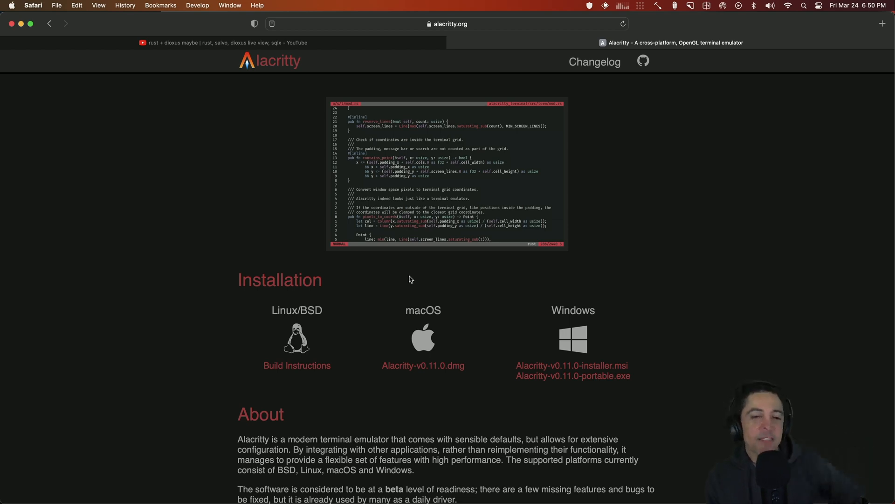
scroll(down, 3)
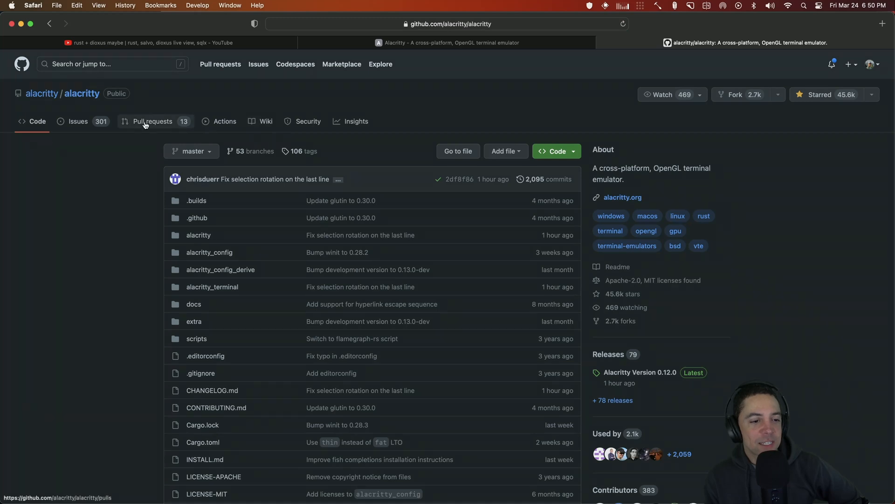
Browse the Alacritty repo's pull requests, then scroll down to the README.
click(152, 121)
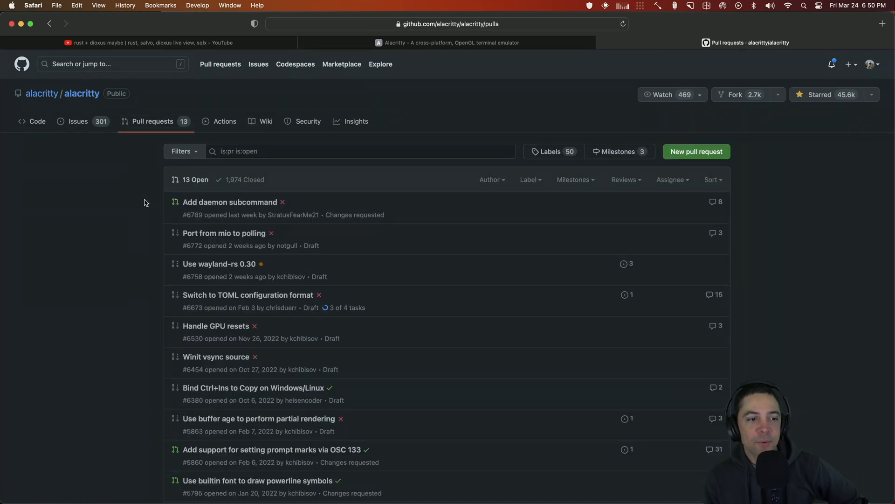
scroll(down, 3)
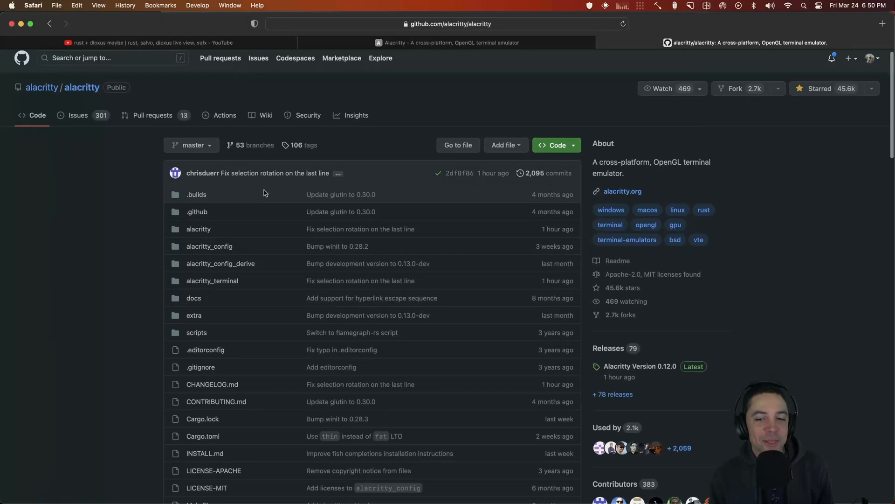
scroll(down, 3)
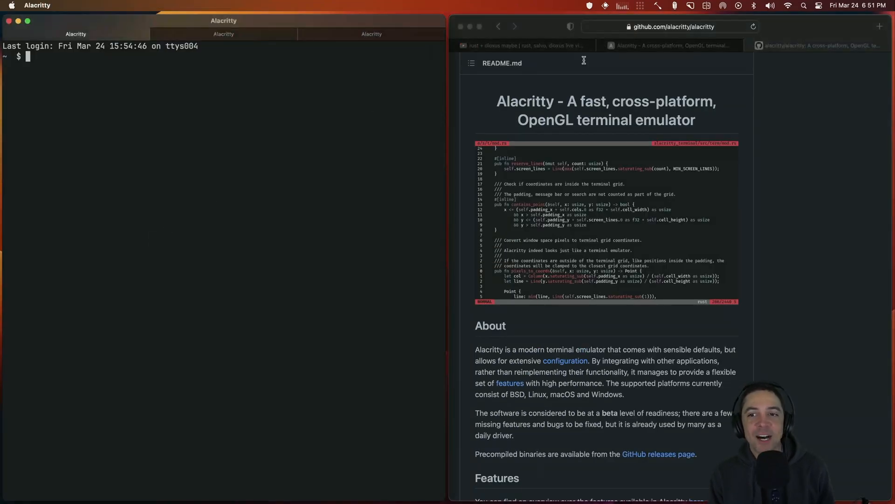
Search 'amethystwm' in a new Safari tab and scroll to the GitHub result.
click(674, 6)
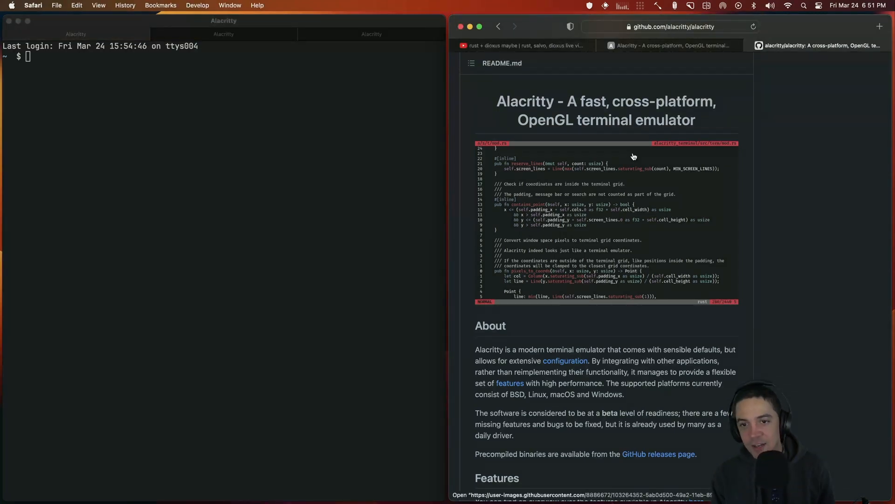
click(878, 26)
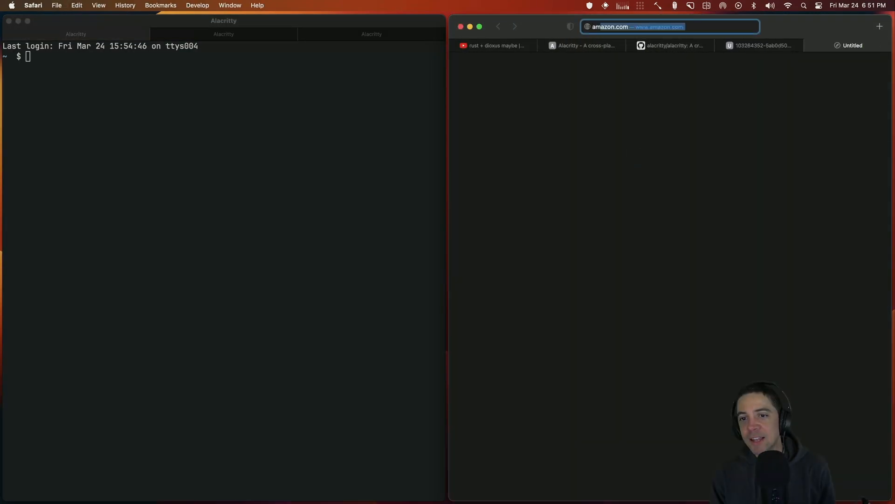
text(amethystwm)
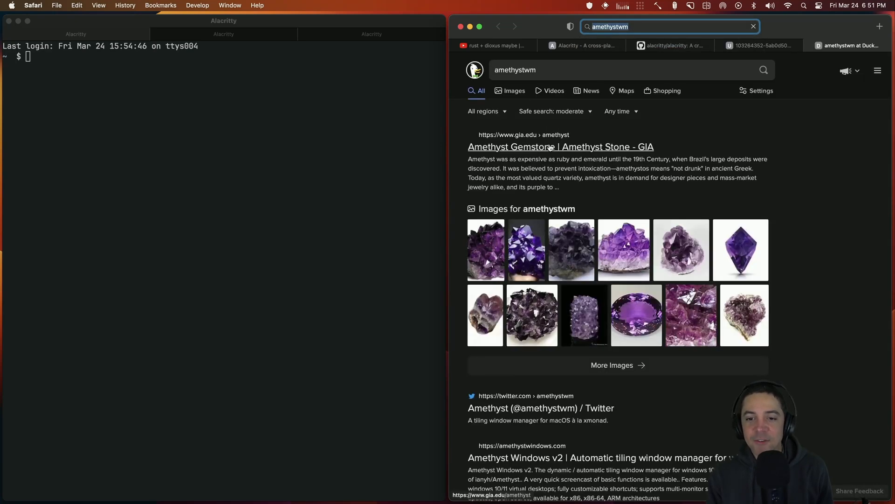
scroll(down, 3)
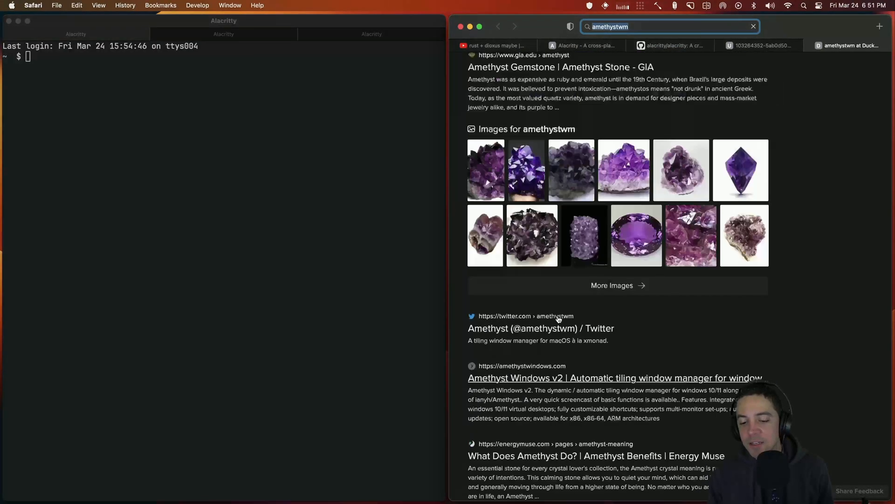
scroll(down, 3)
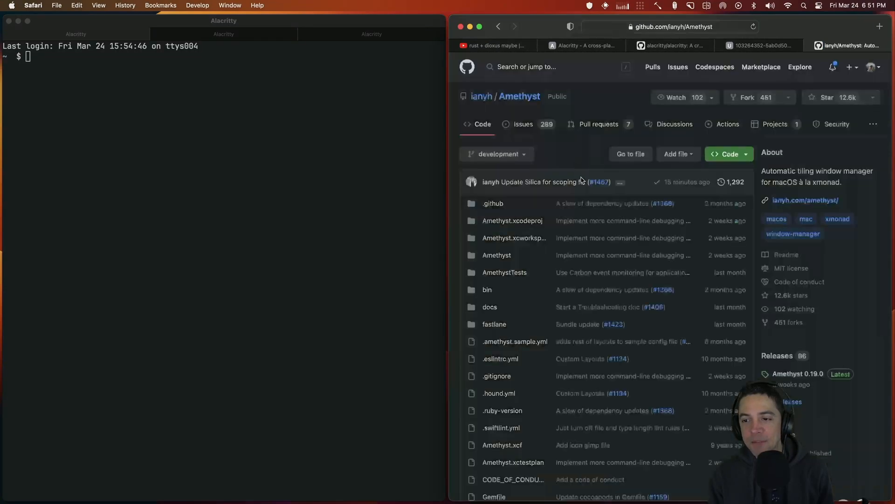
Scroll the Amethyst repository README while the Chrome window and Amethyst Preferences open.
scroll(down, 3)
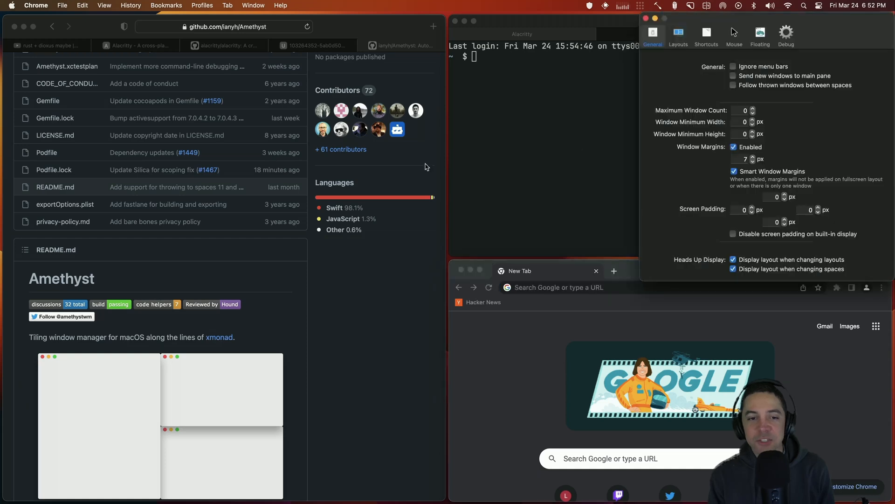
Browse the addable layouts under Layouts, then switch to the Floating settings.
click(605, 38)
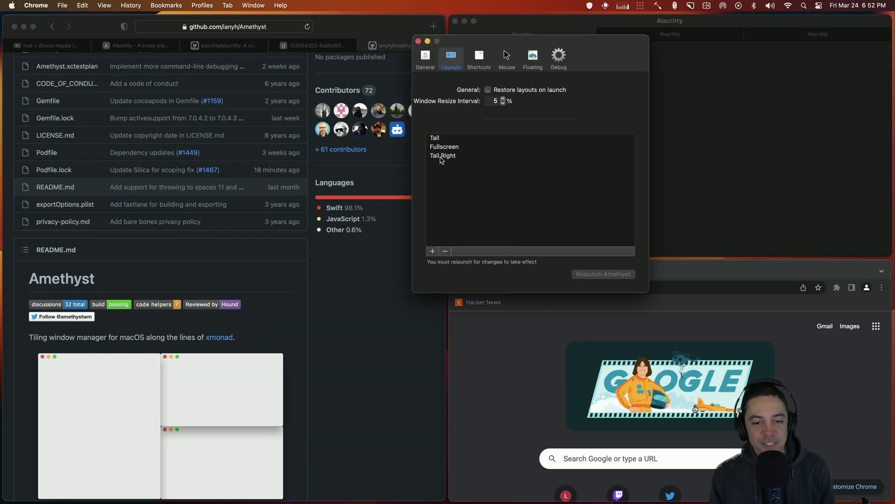
click(443, 155)
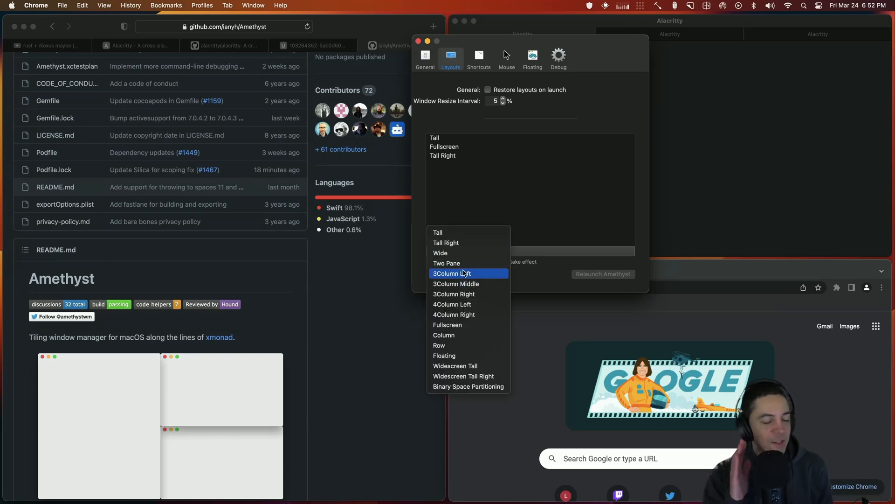
mouse_move(467, 314)
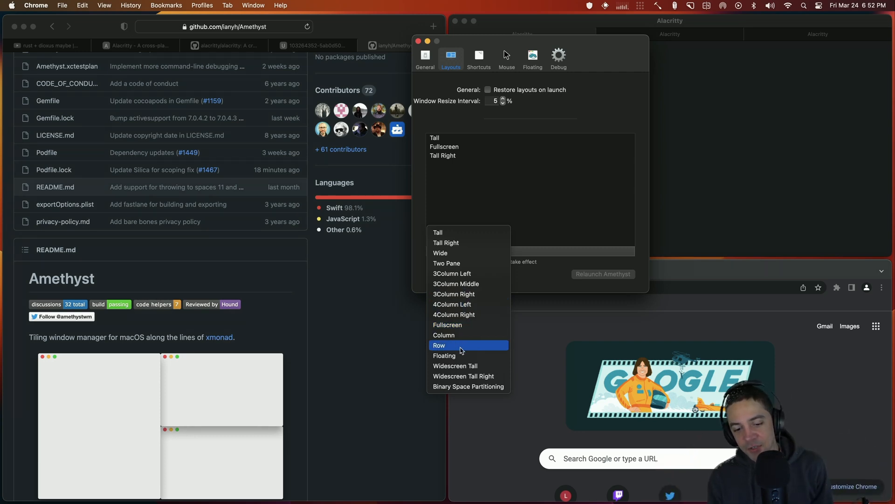
mouse_move(468, 388)
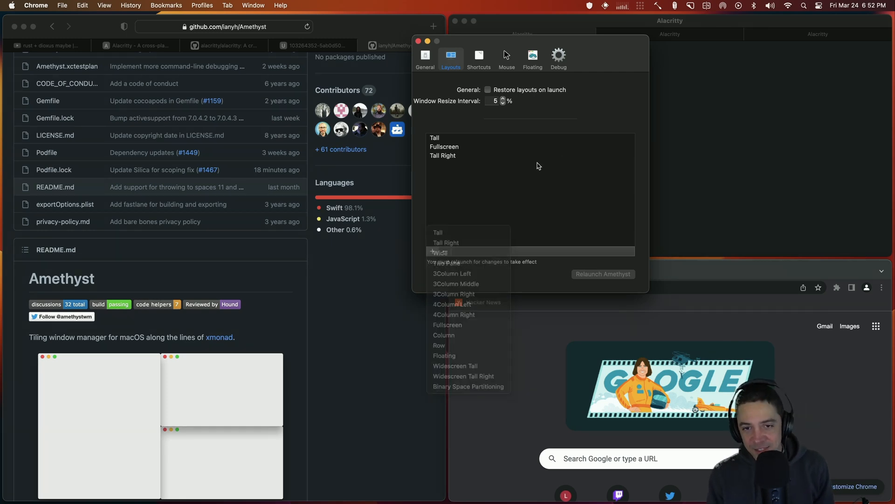
click(533, 56)
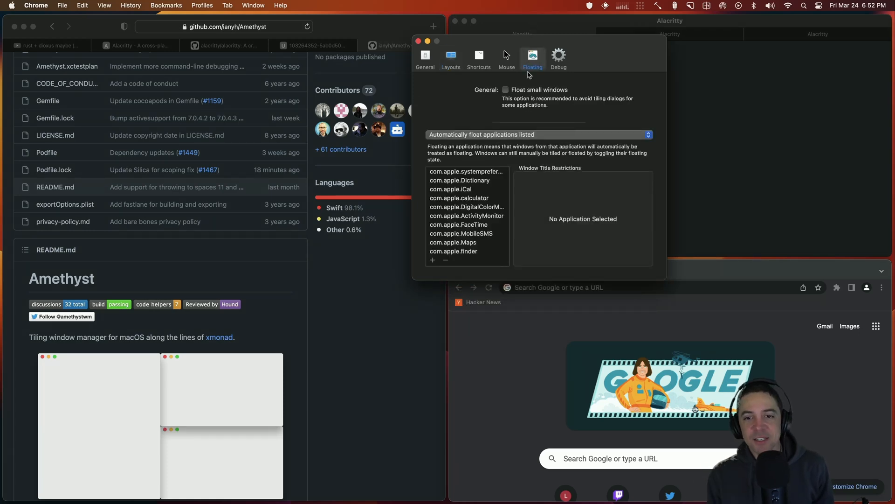
mouse_move(587, 45)
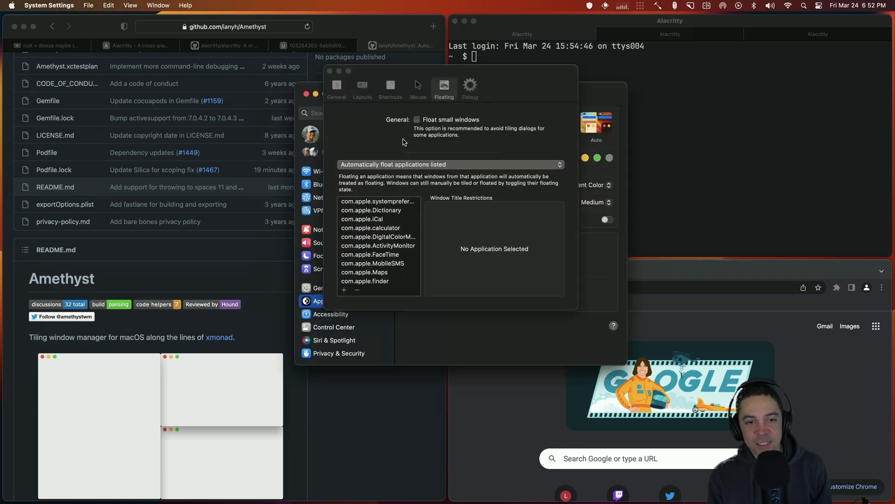
mouse_move(525, 71)
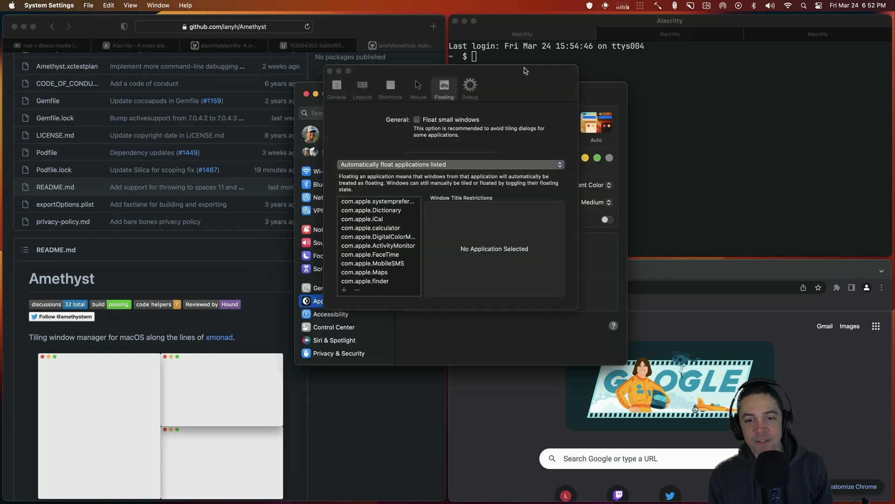
Close Amethyst Preferences and System Settings, returning to the tiled Chrome window.
scroll(down, 3)
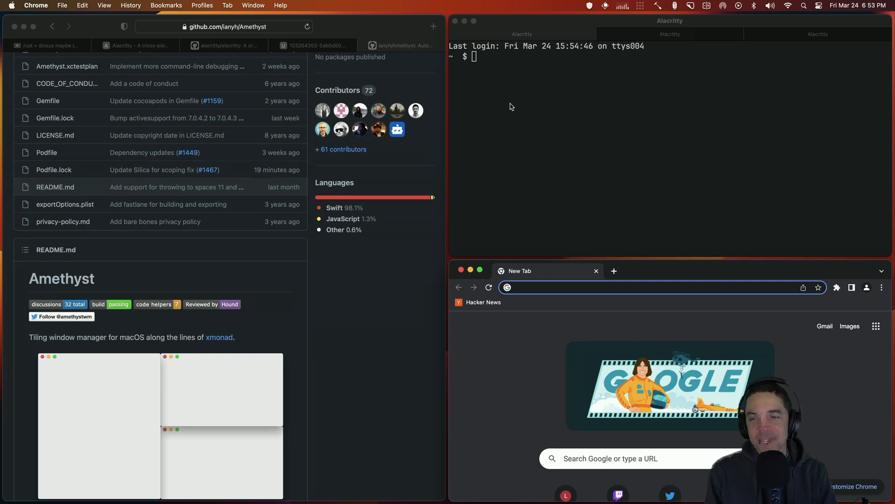
Open Hammerspoon's init.lua via Open Config in its menu bar menu.
click(656, 5)
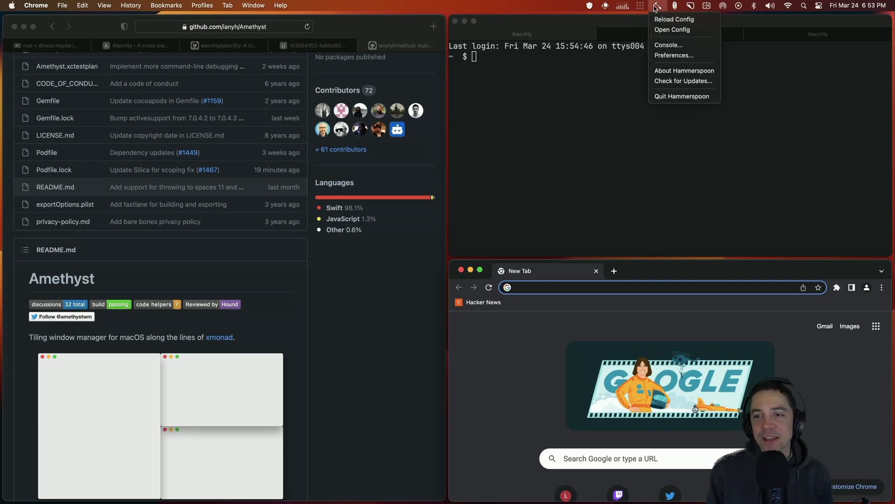
mouse_move(661, 47)
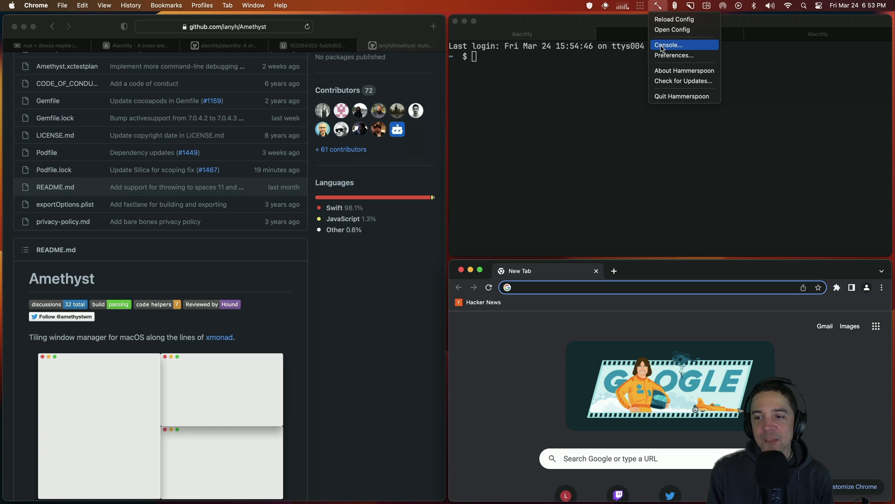
click(672, 29)
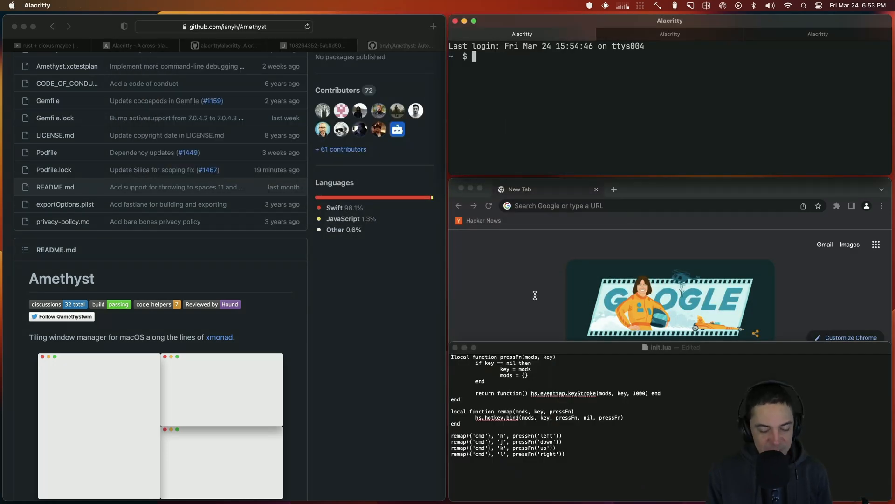
Bring the init.lua TextEdit window forward to review the cmd+h/j/k/l remaps.
click(669, 264)
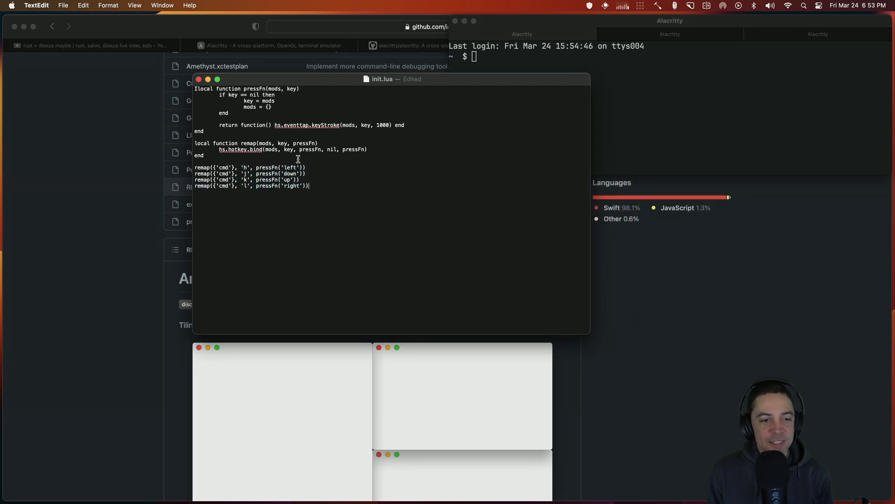
mouse_move(350, 184)
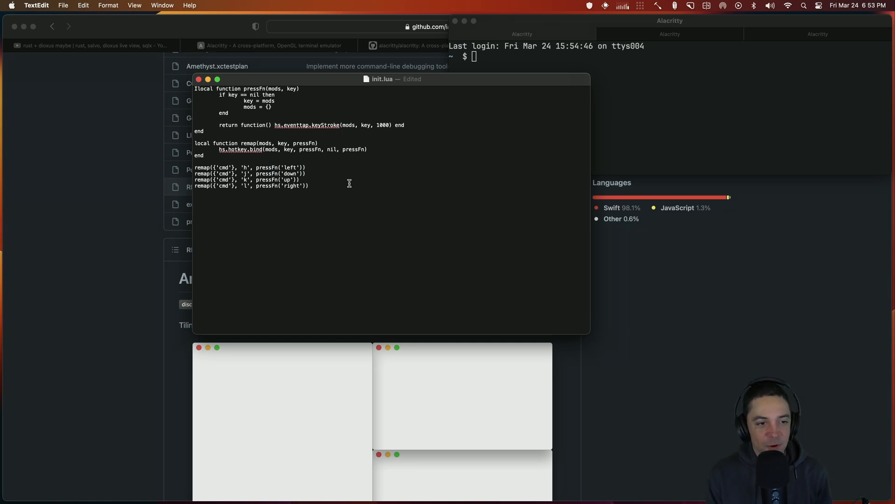
mouse_move(391, 171)
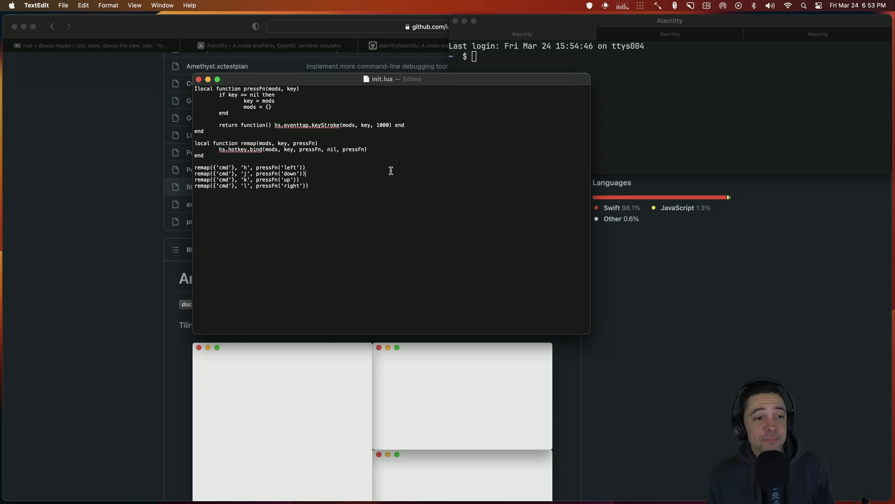
mouse_move(372, 186)
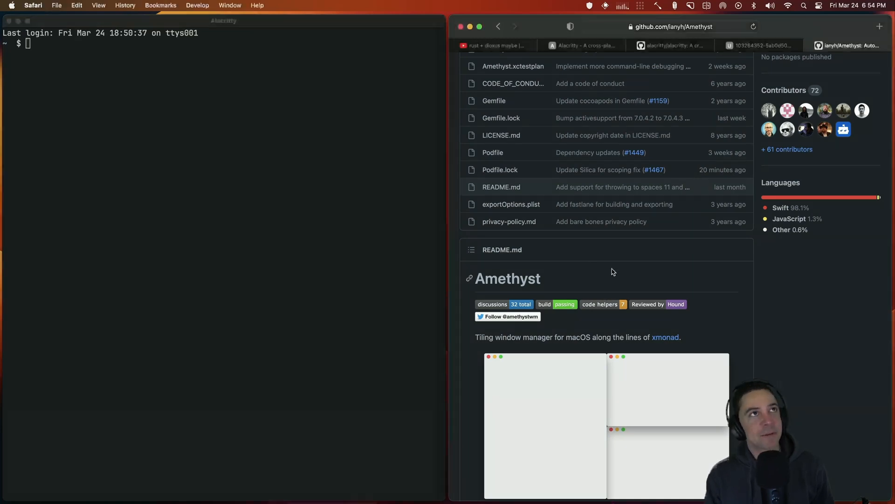
Load DuckDuckGo results for 'yabai' and scroll through them.
scroll(down, 3)
text(yabai)
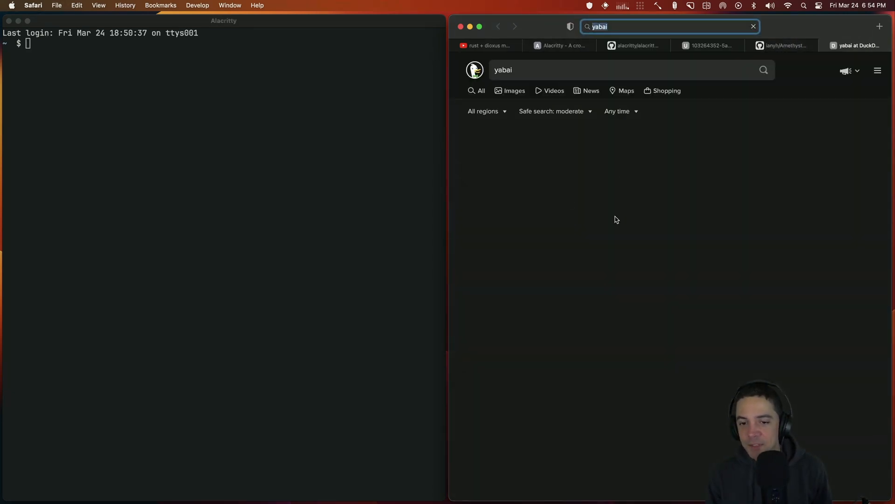
click(511, 90)
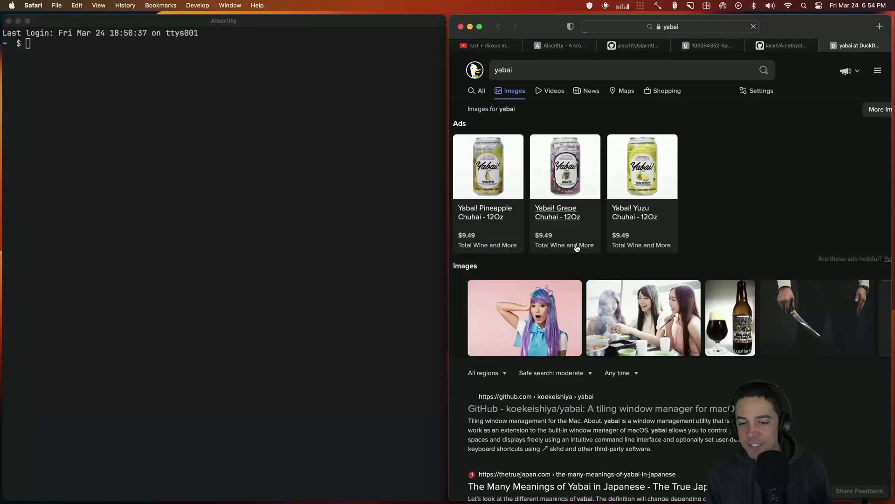
scroll(down, 3)
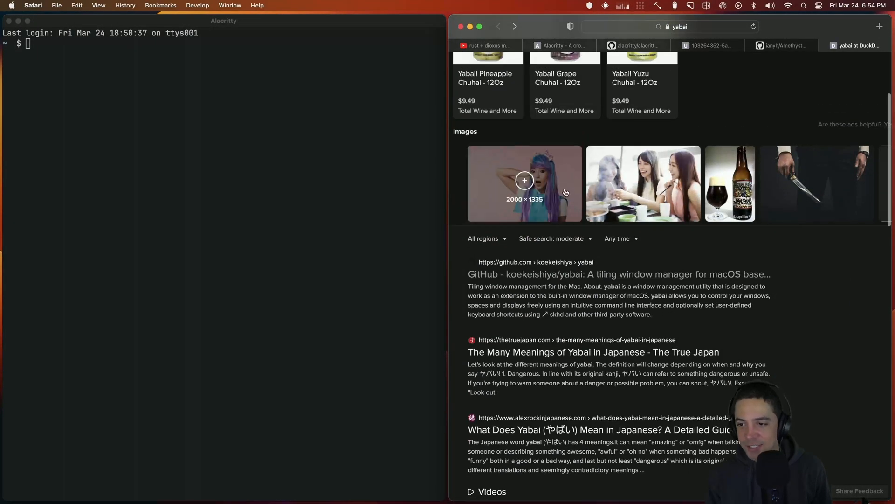
Open the koekeishiya/yabai GitHub result and read its Requirements and Caveats, scrolling to License.
click(613, 274)
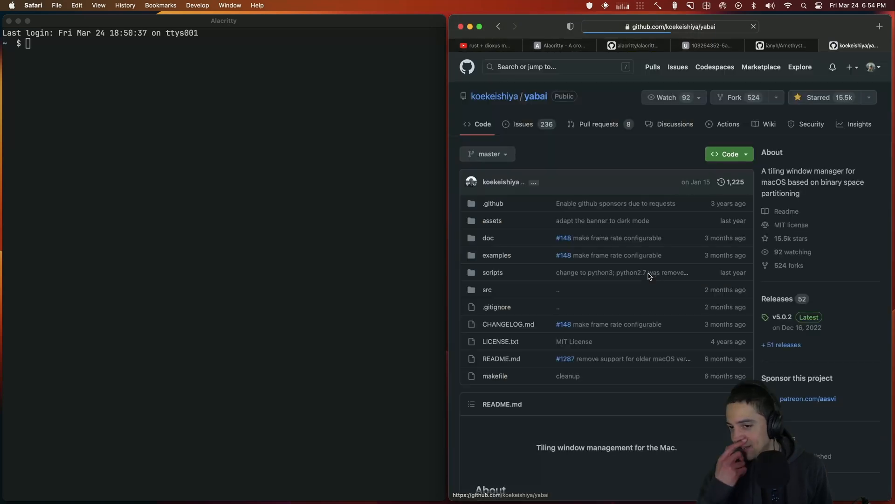
scroll(down, 3)
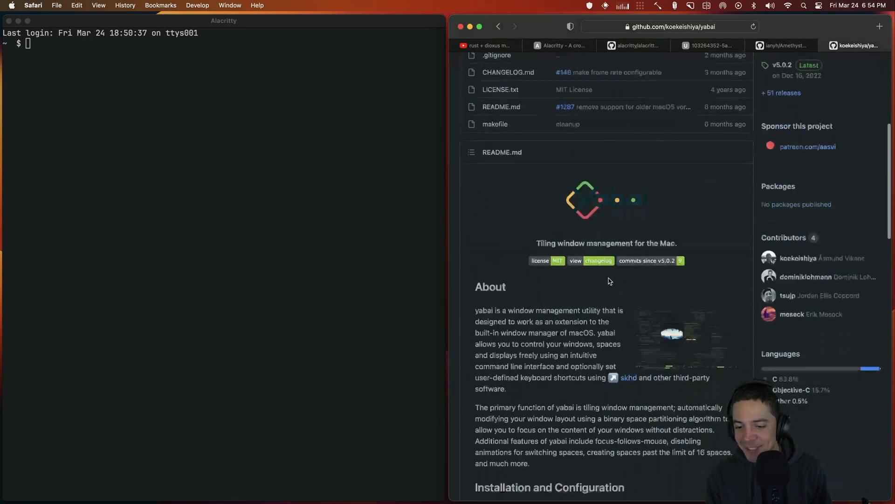
scroll(down, 3)
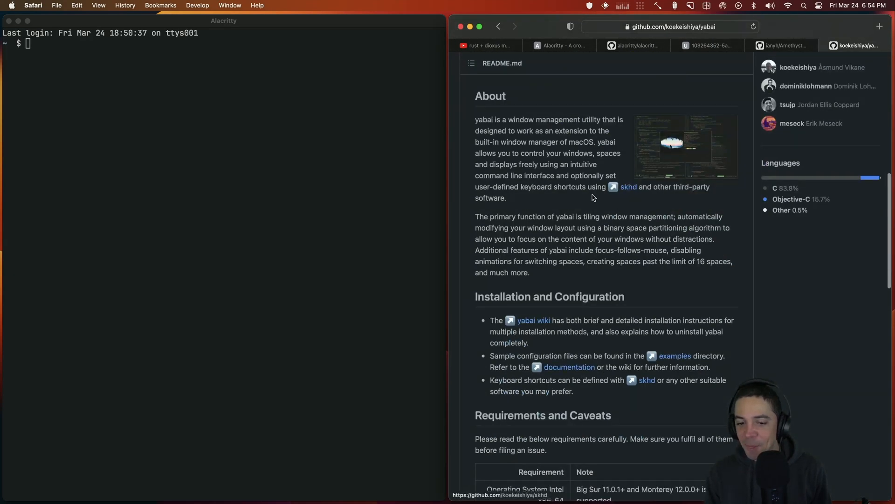
scroll(down, 3)
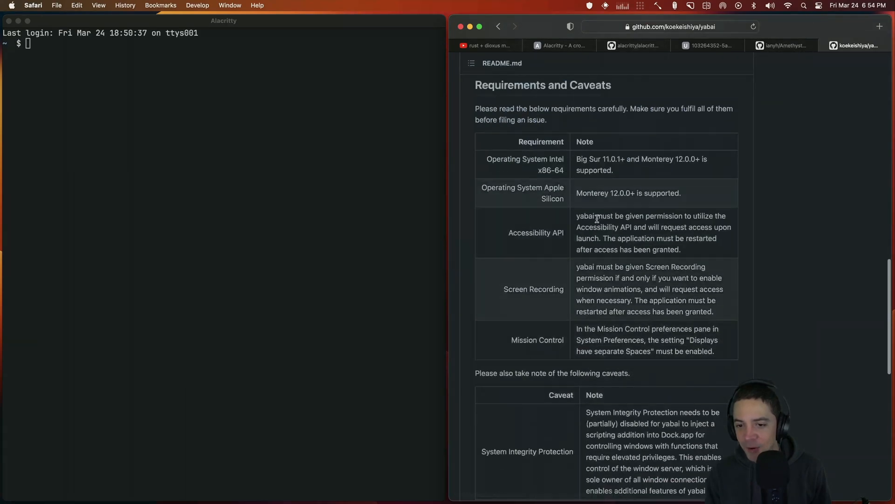
scroll(down, 3)
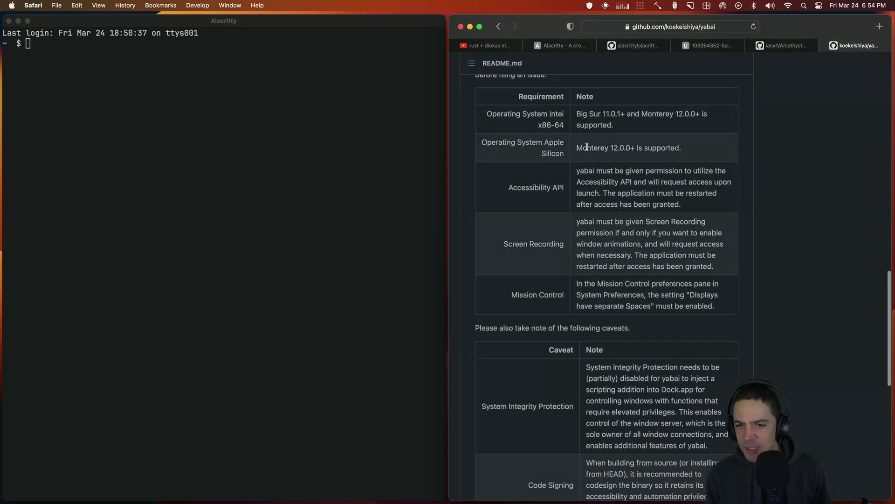
scroll(down, 3)
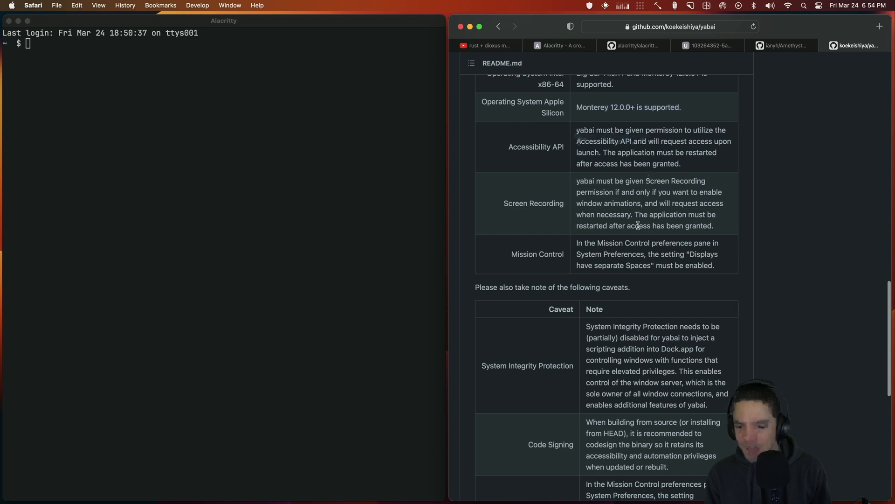
scroll(down, 3)
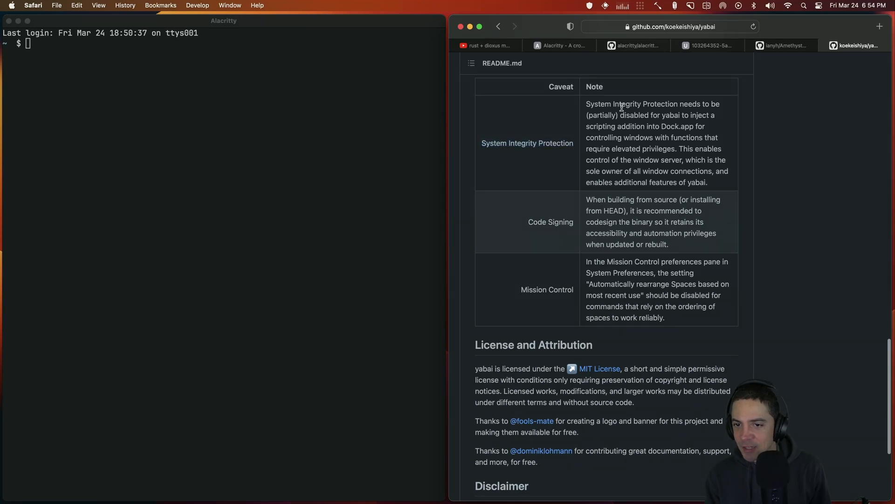
drag(586, 104, 716, 115)
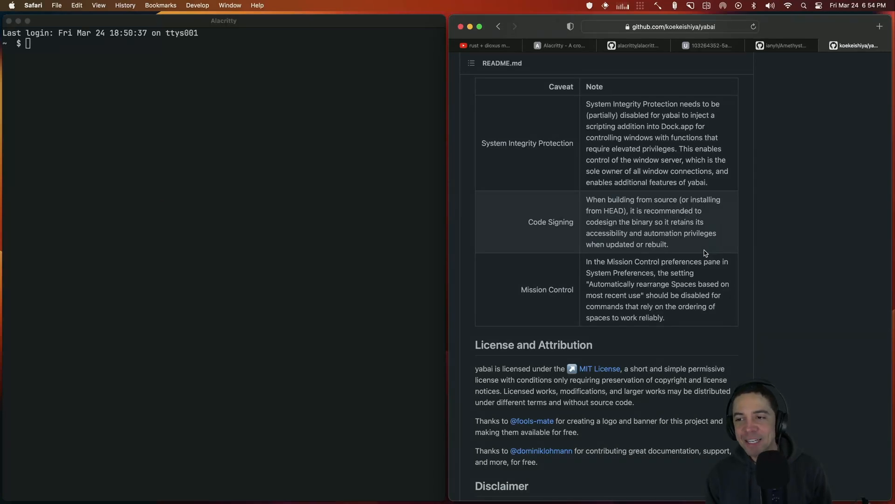
mouse_move(775, 212)
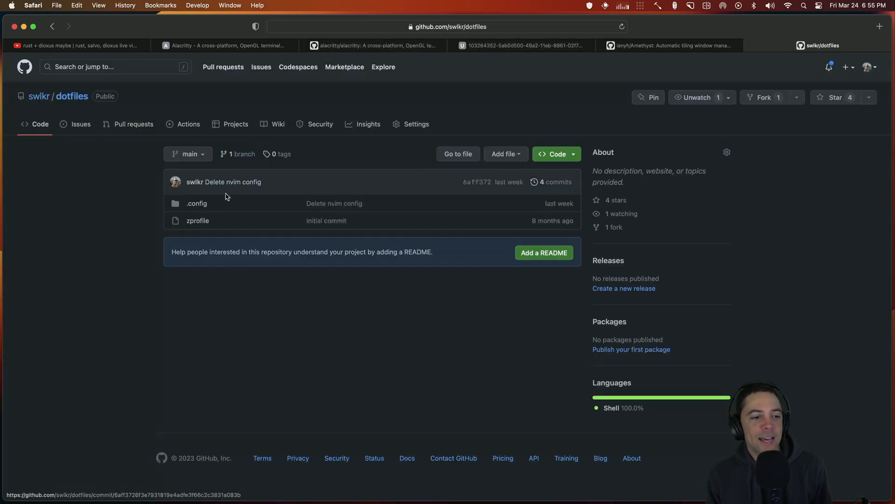
mouse_move(251, 182)
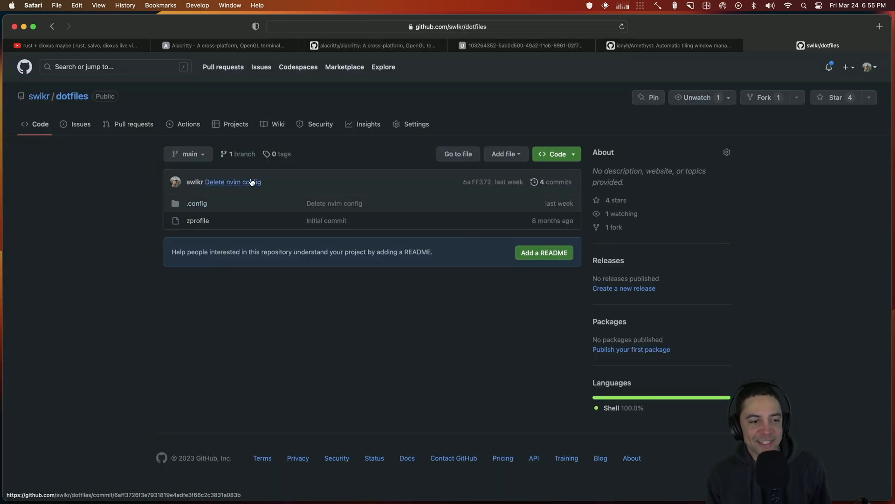
Open the 'Delete nvim config' commit and read the deleted init.lua diff.
click(232, 181)
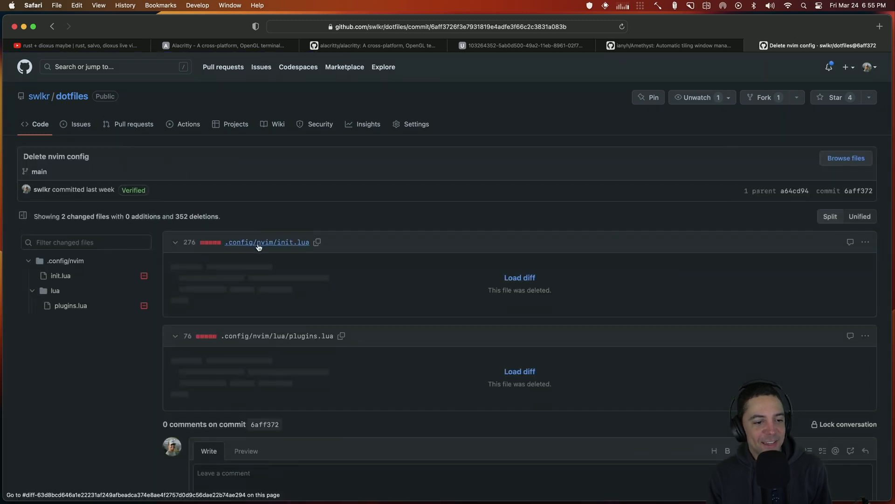
click(519, 277)
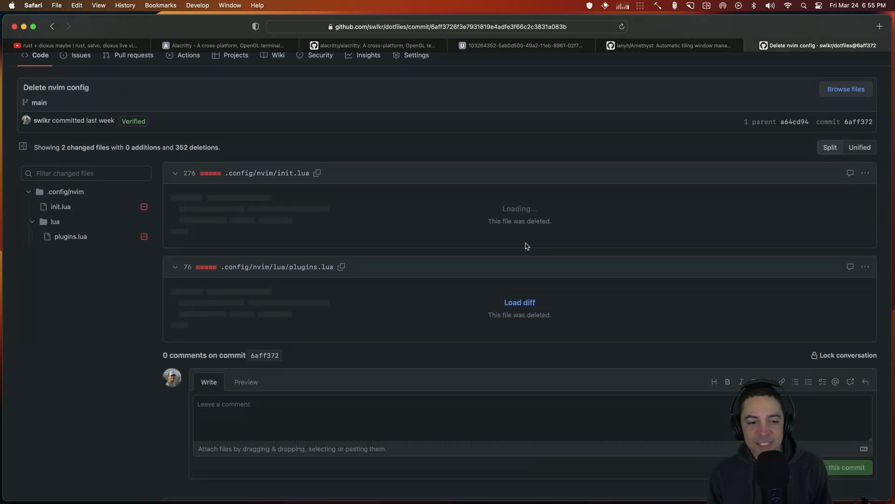
scroll(down, 3)
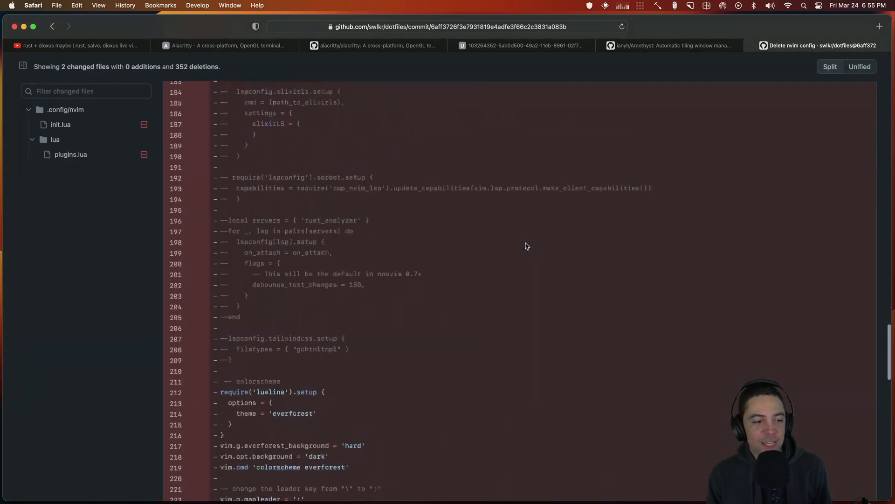
scroll(down, 3)
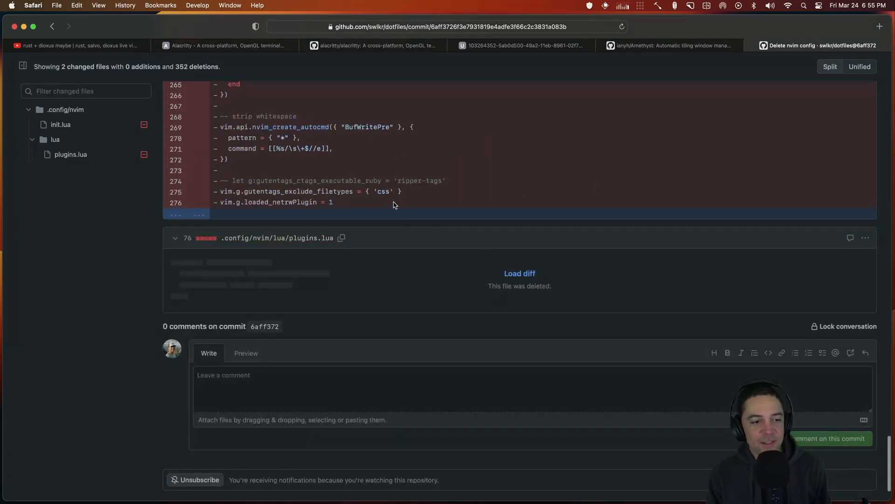
Load the deleted plugins.lua diff and scroll through its removed lines.
click(519, 274)
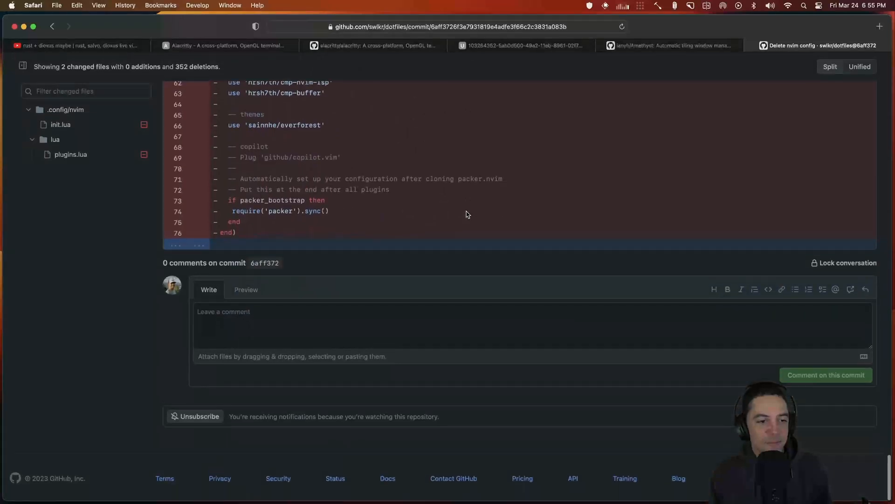
scroll(down, 3)
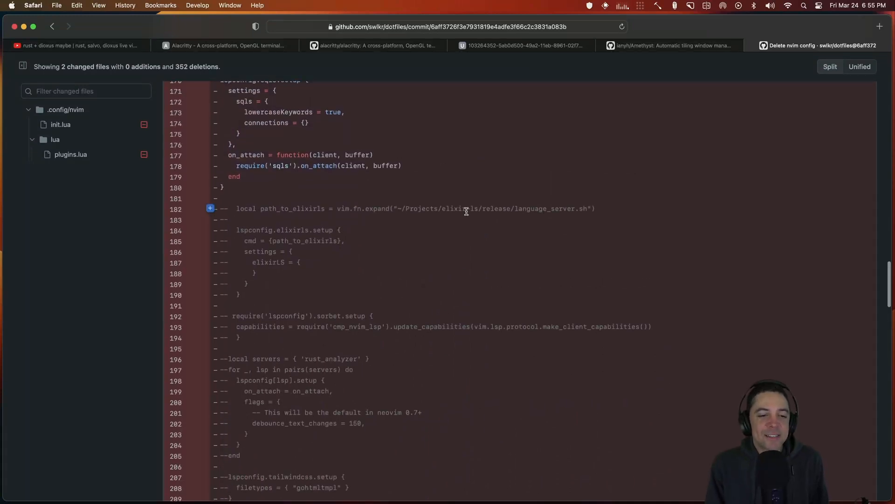
scroll(down, 3)
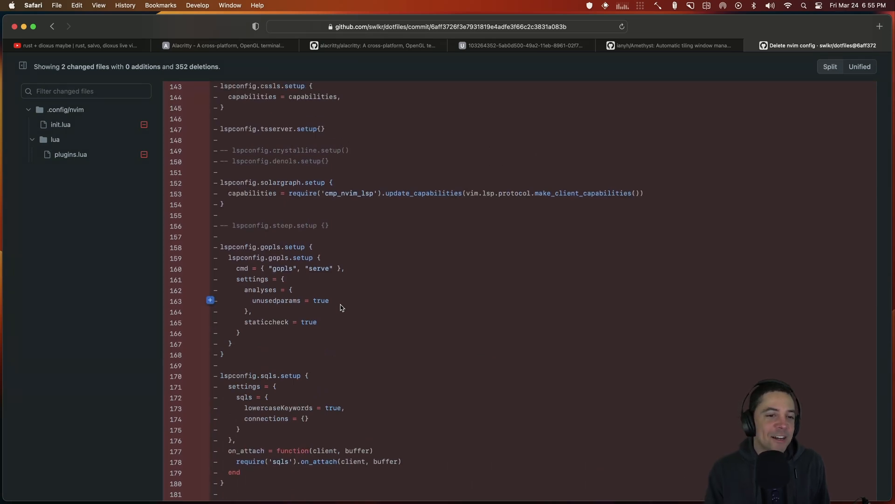
scroll(up, 3)
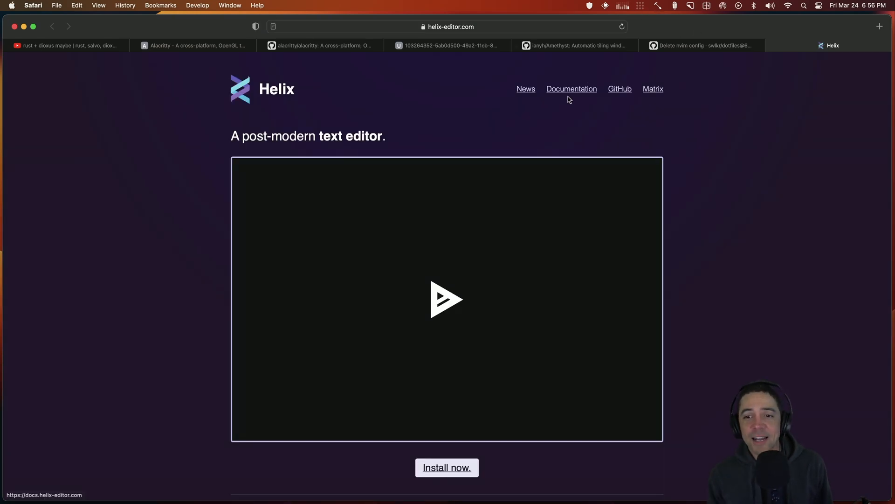
mouse_move(571, 94)
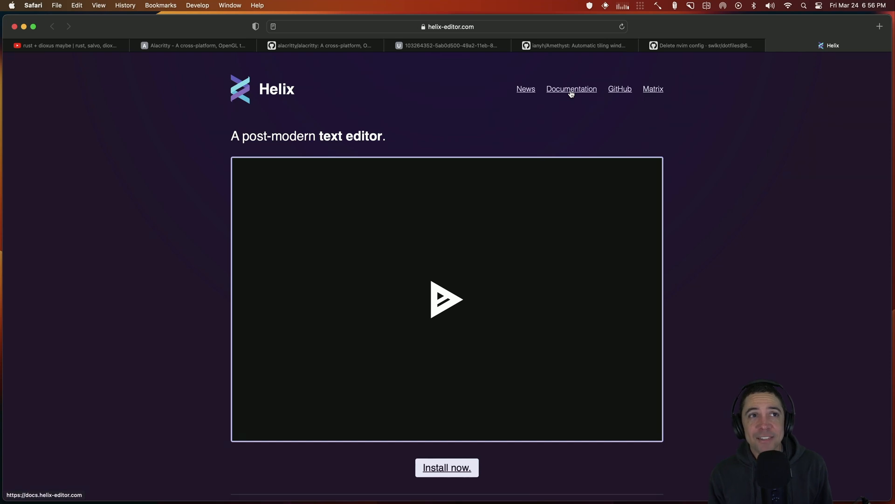
Open helix-editor.com Documentation and its 2.1 Keymap page of movement commands.
click(571, 89)
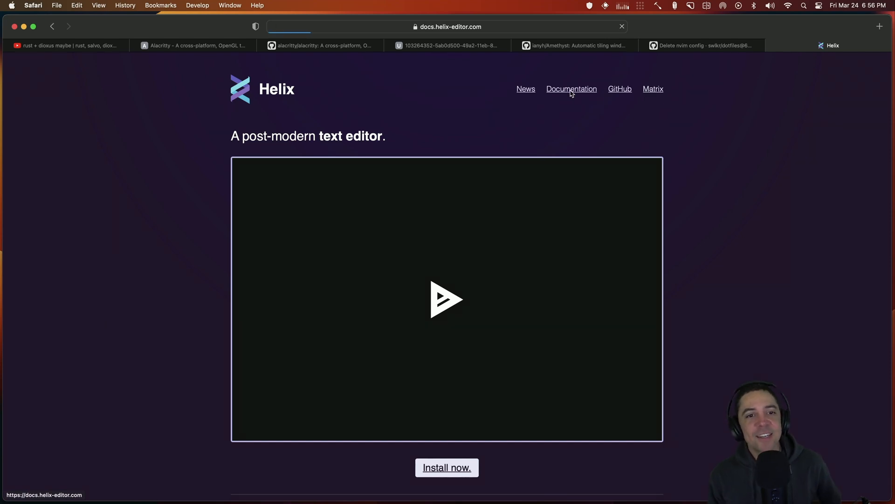
click(572, 88)
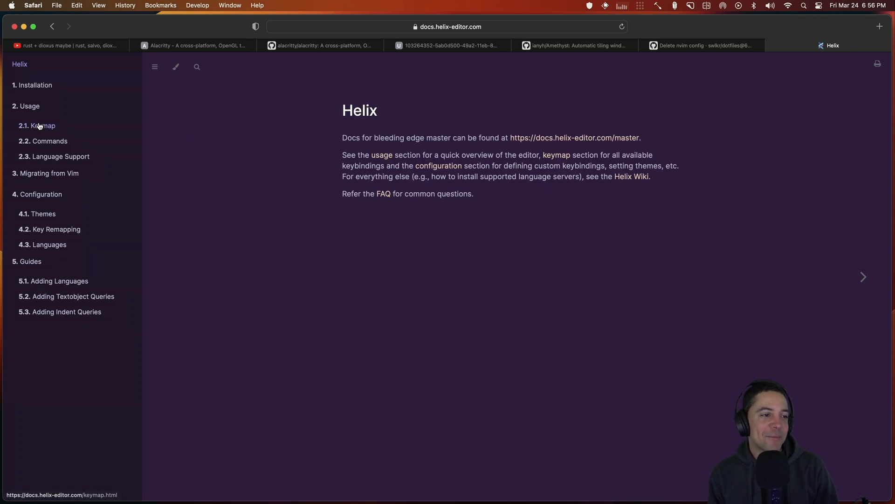
click(36, 126)
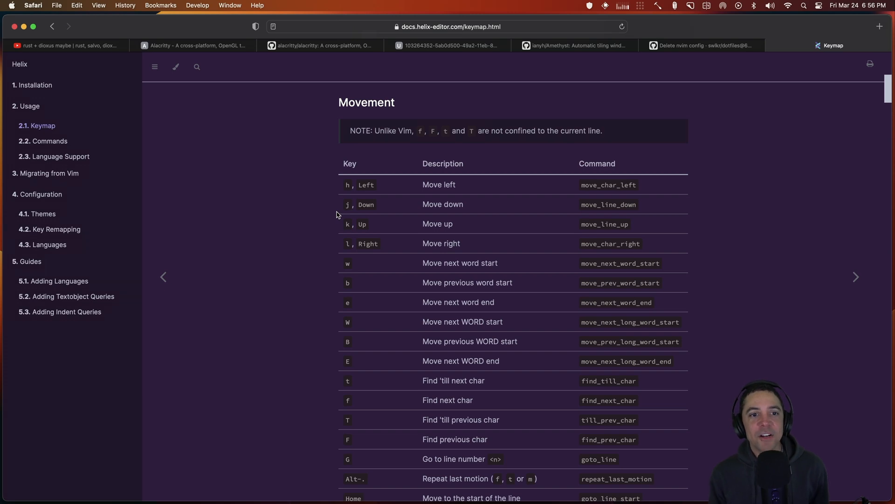
key(cmd+tab)
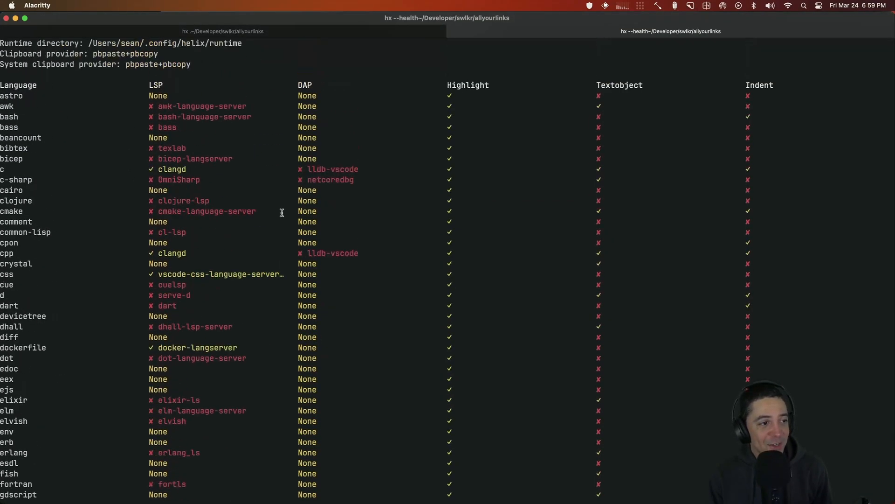
Review the hx --health language table down to zig, then enter hx ~/.config/helix/.
scroll(down, 3)
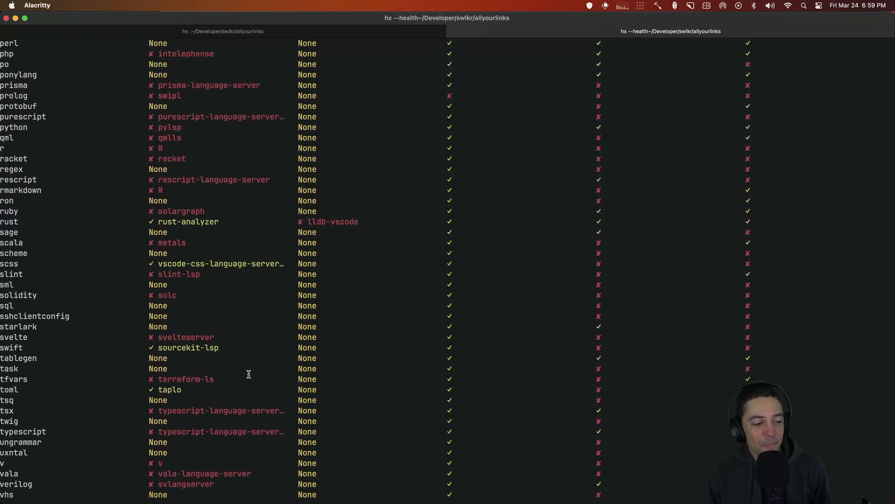
scroll(up, 3)
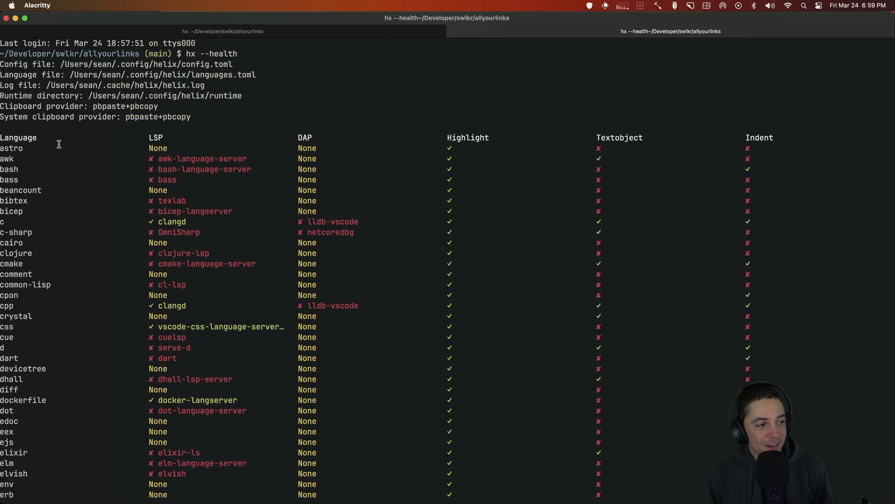
double_click(14, 200)
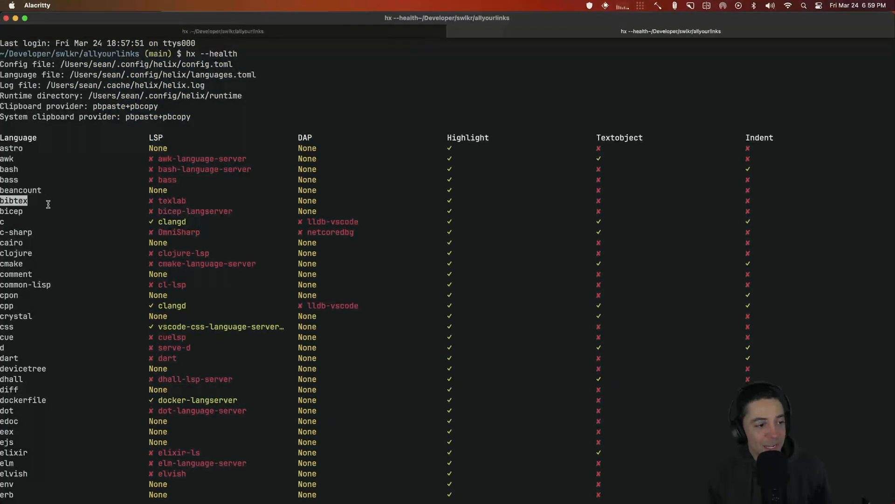
scroll(down, 3)
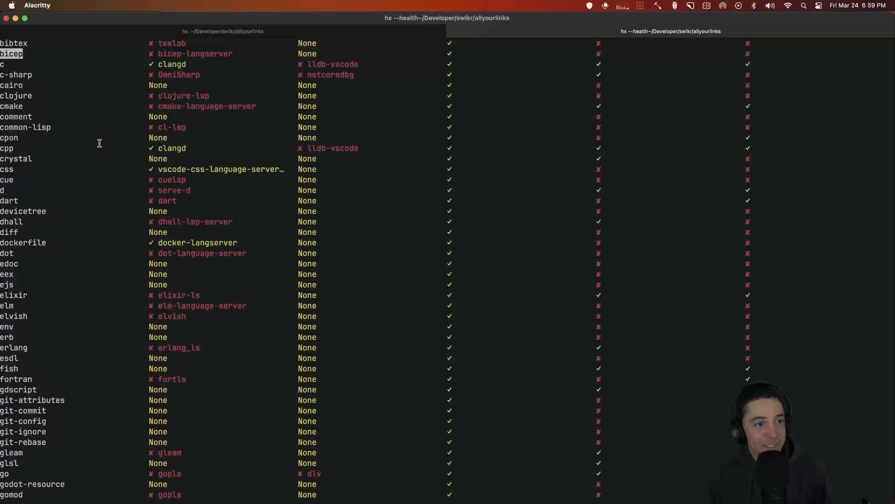
scroll(down, 3)
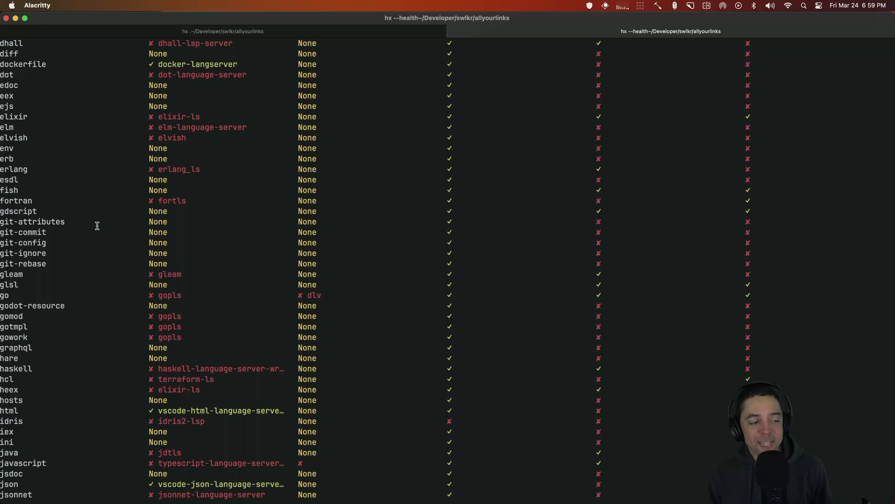
scroll(down, 3)
text(hx)
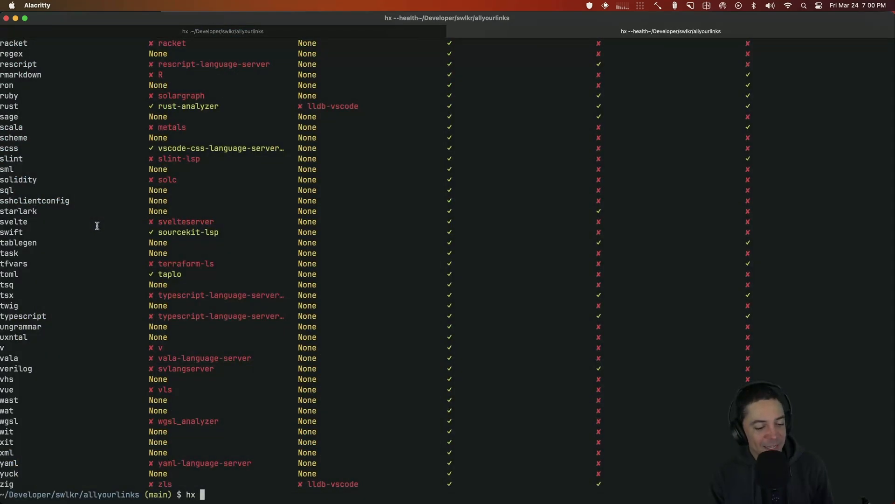
text(~/.config/helix/)
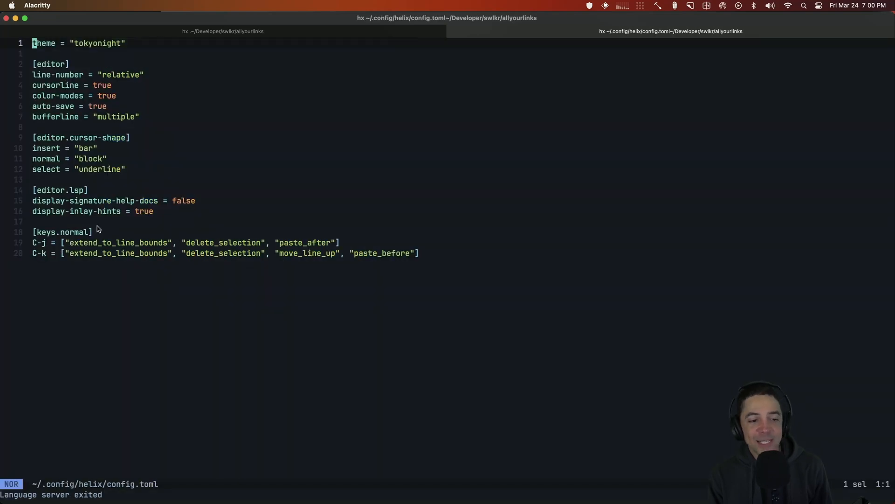
mouse_move(281, 117)
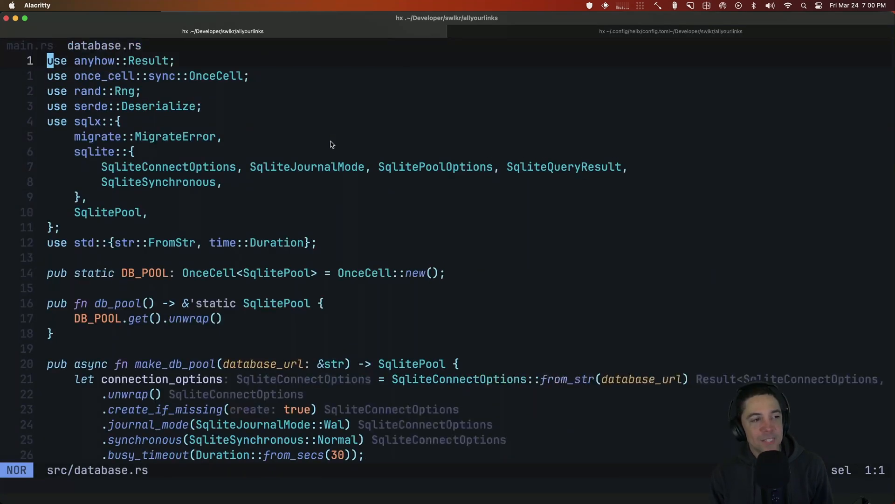
Switch from database.rs to main.rs and undo the stray async handler line.
key(j)
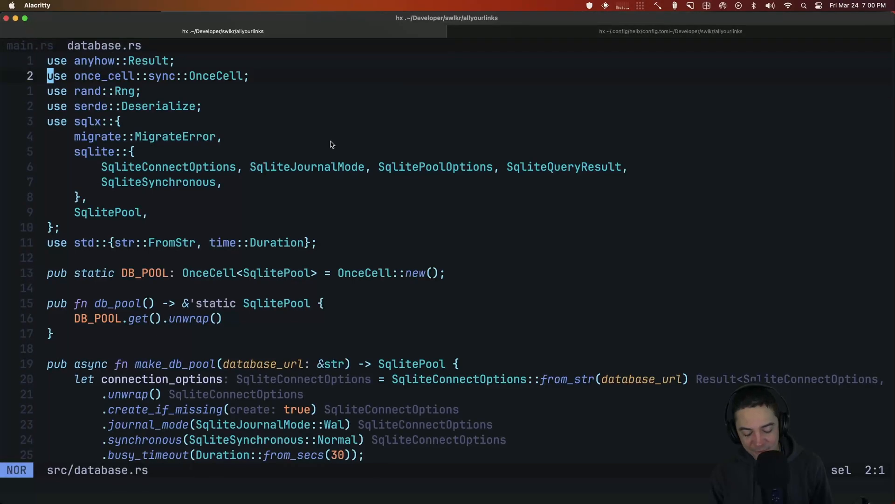
click(26, 45)
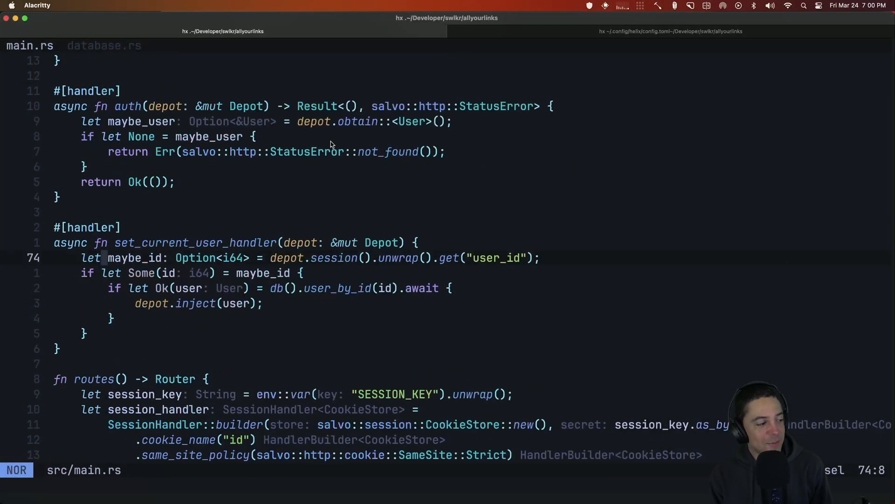
key(g)
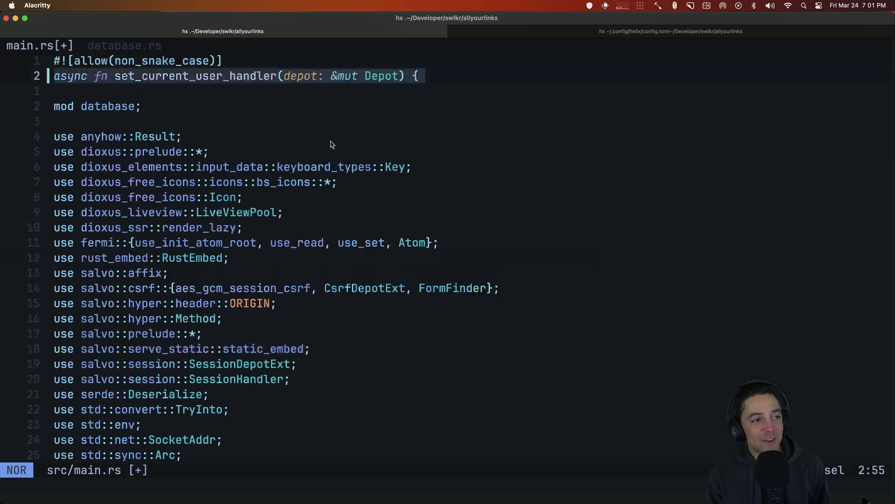
key(g)
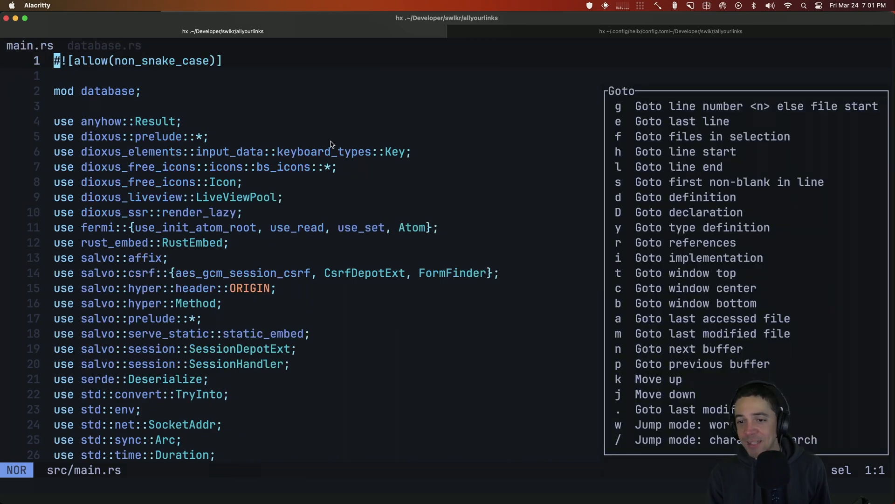
Jump to the last line of main.rs, then back to its first line.
key(e)
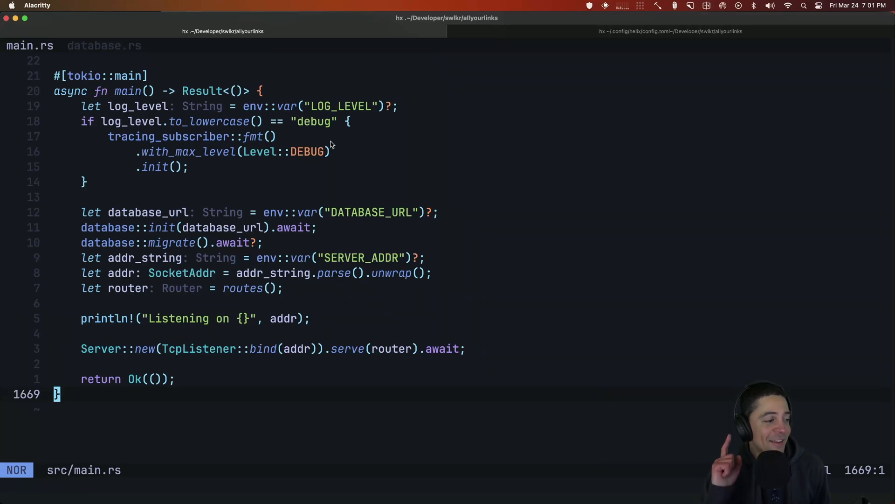
key(g)
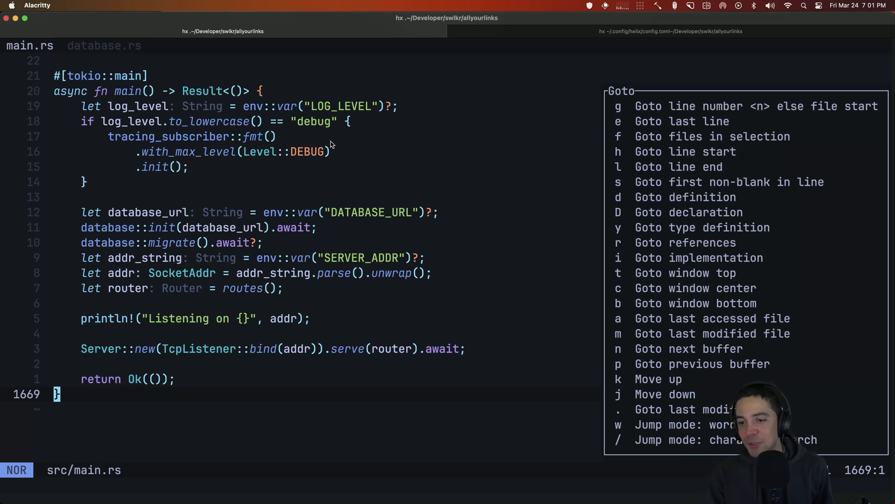
key(Escape)
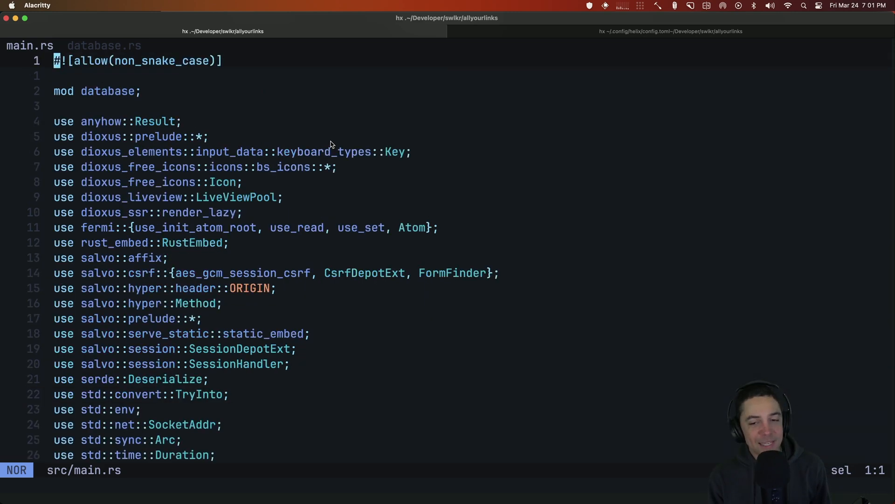
key(g)
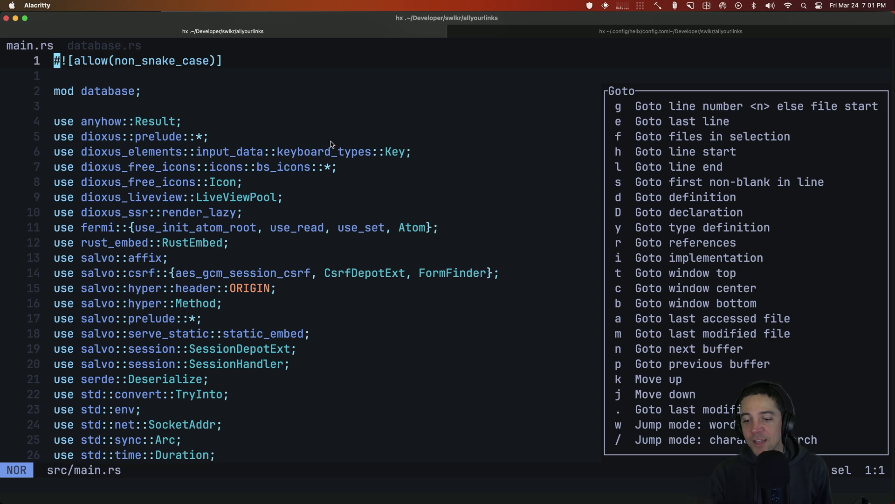
key(Escape)
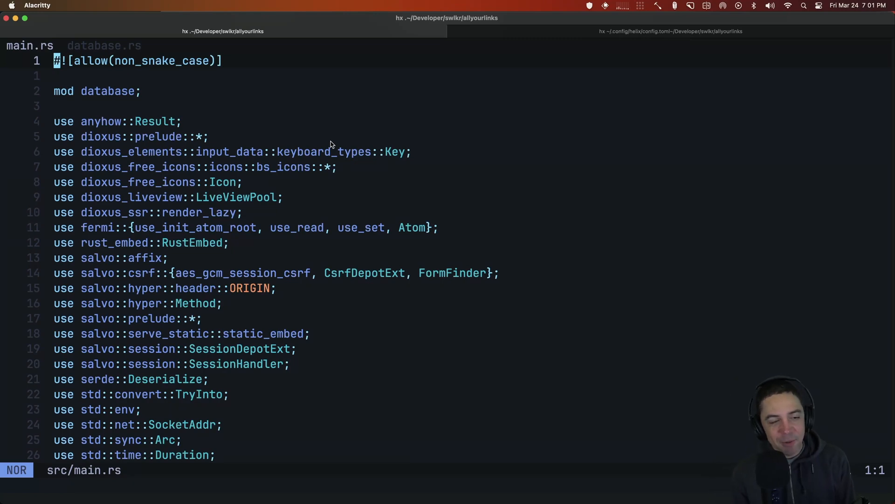
Go to line 733 in Profile, collapse the selection, and show the Space leader menu.
key(v)
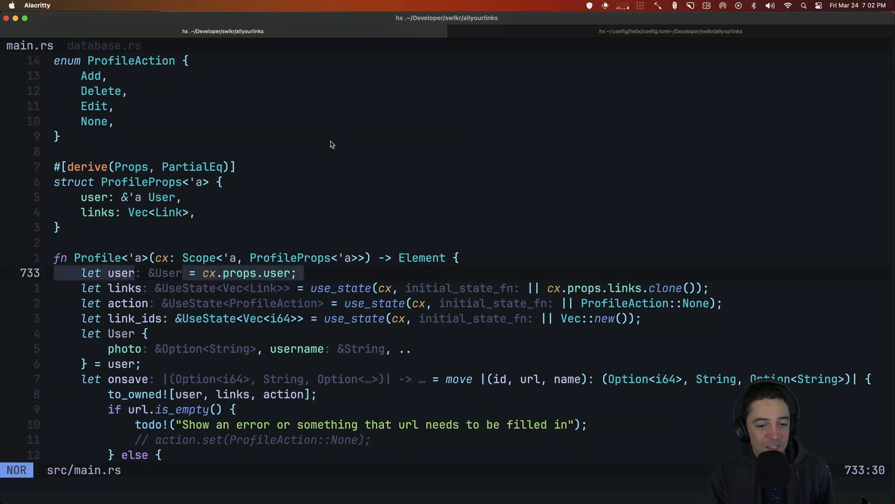
key(j)
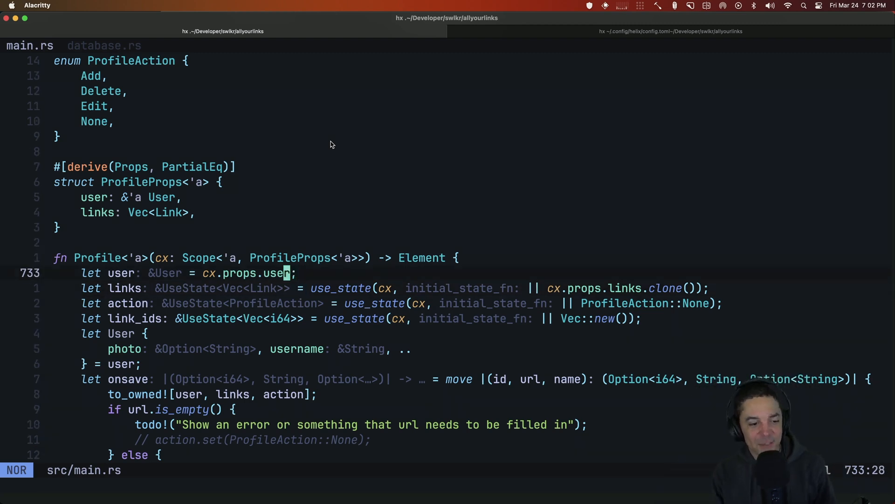
key(space)
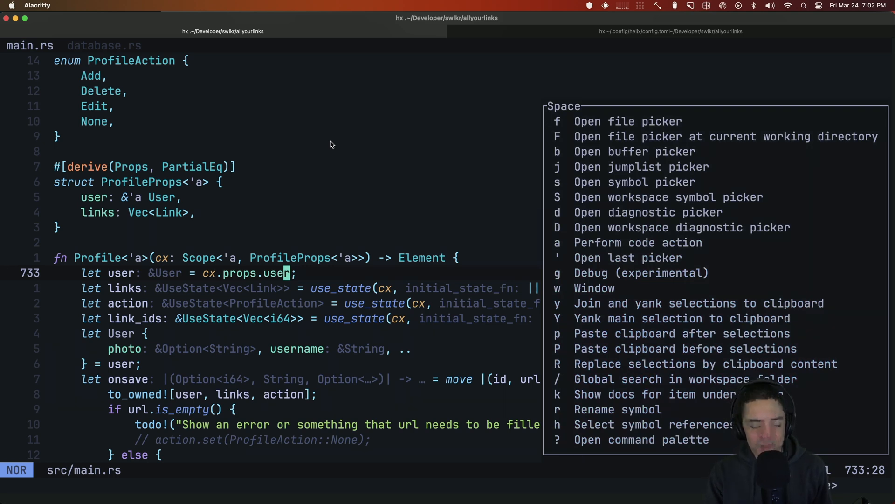
Dismiss the Space menu, leaving the cursor on the Profile signature at line 732.
key(Escape)
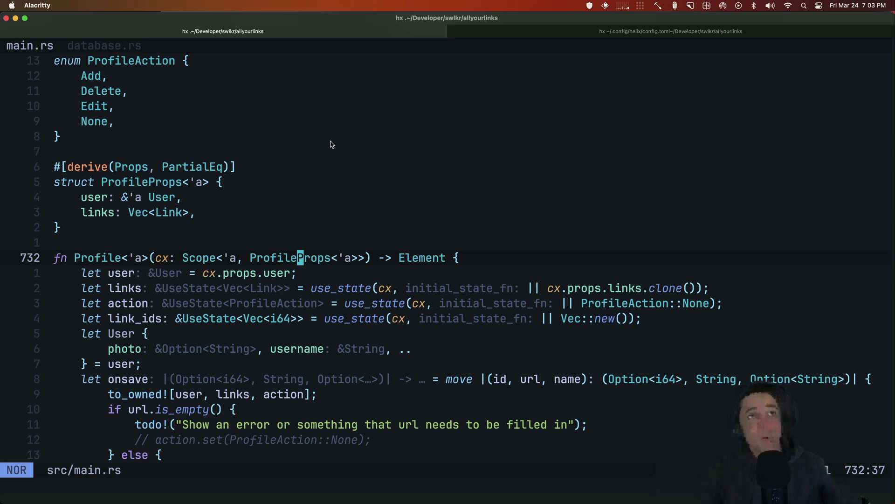
key(m)
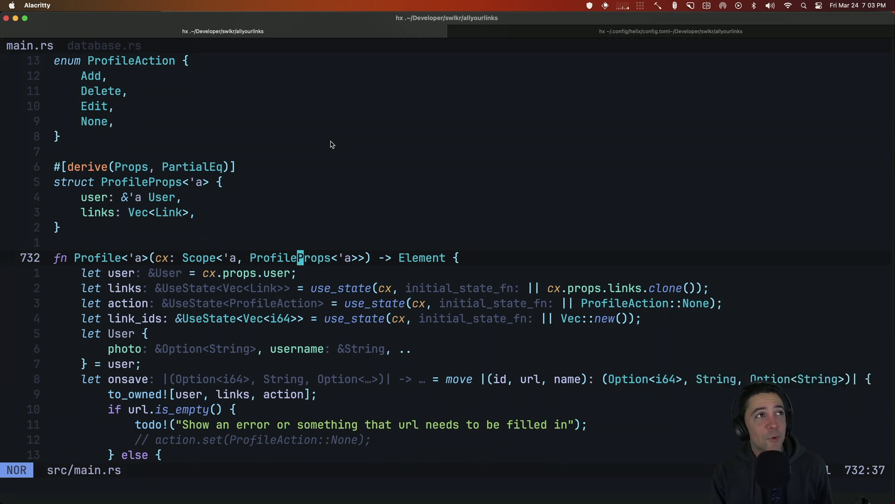
key(m)
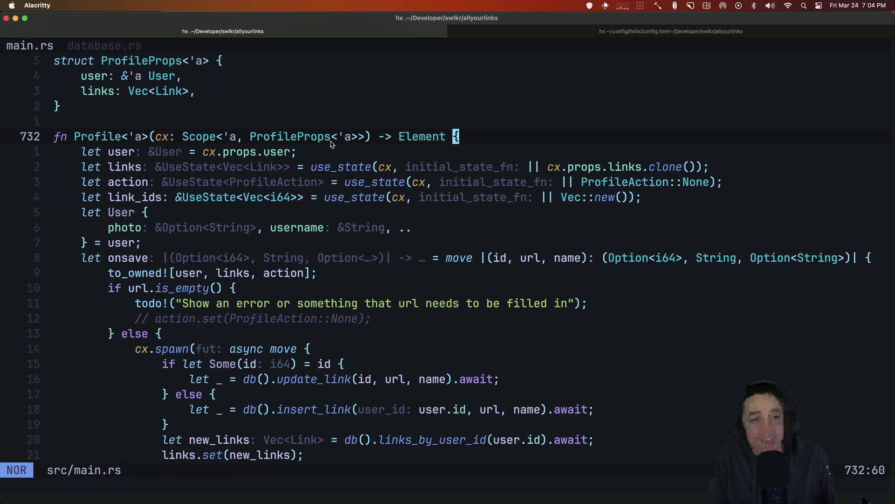
Navigate to the impl Link block at line 402 with its icon function.
key(i)
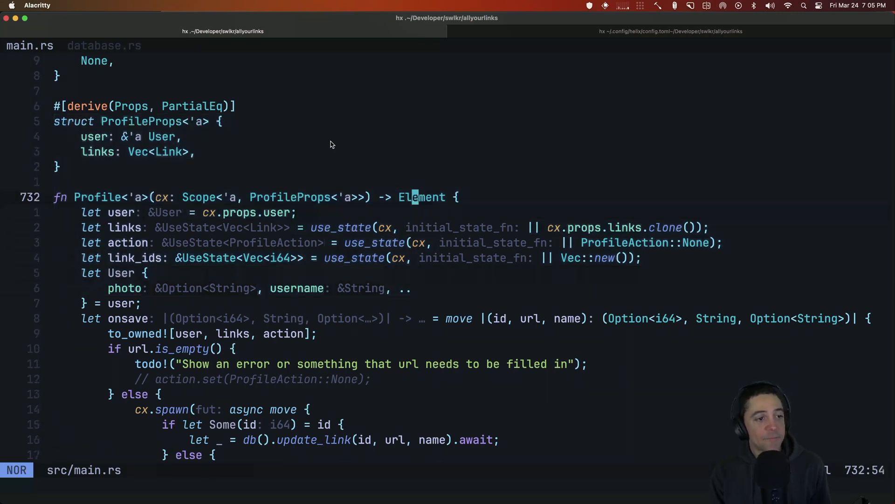
key([)
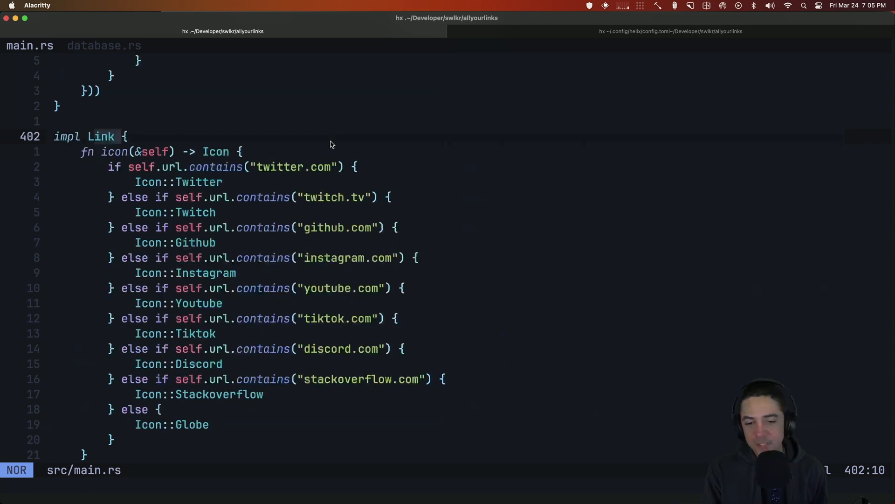
Open the symbol picker listing 25 project symbols with a code preview.
key(Space)
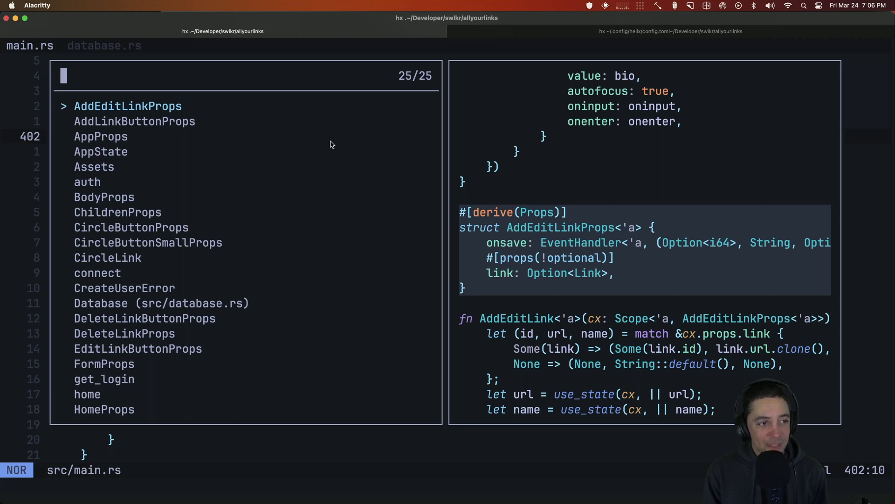
Search the symbol picker for 'db' and 'Ad', ending on the home handler at line 305.
text(db)
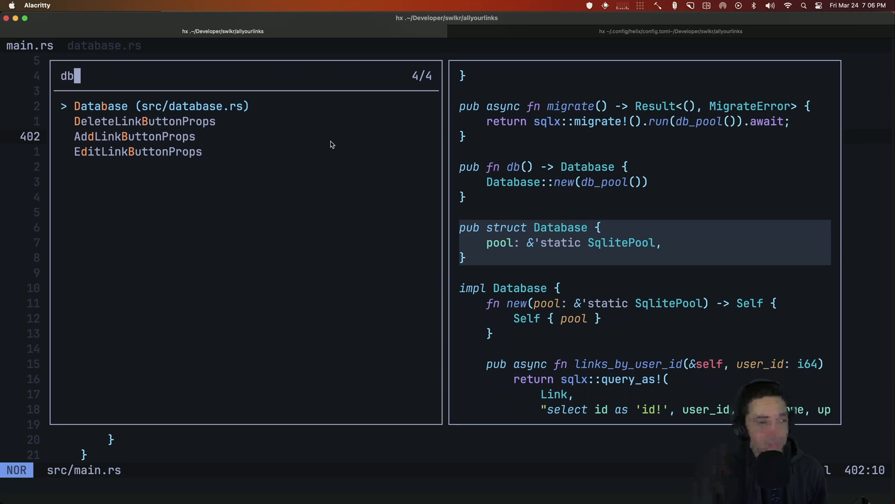
text(Ad)
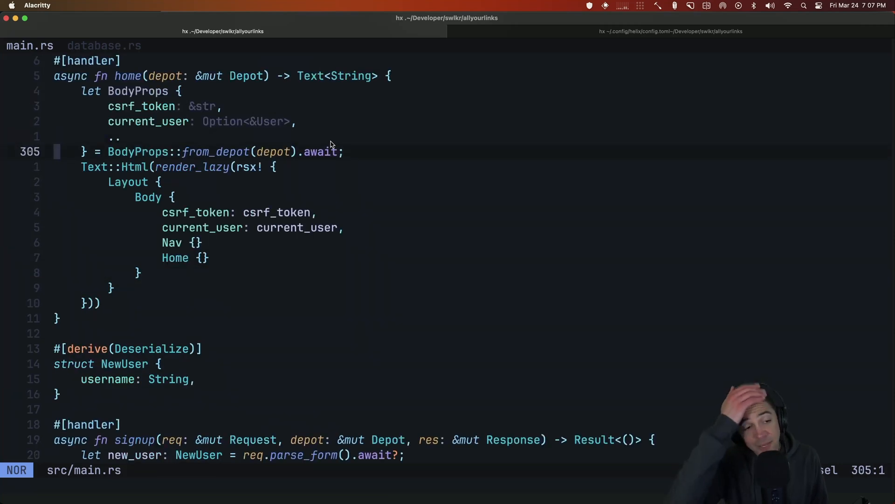
Jump up main.rs to the Layout component's HTML head and body at line 215.
key(space)
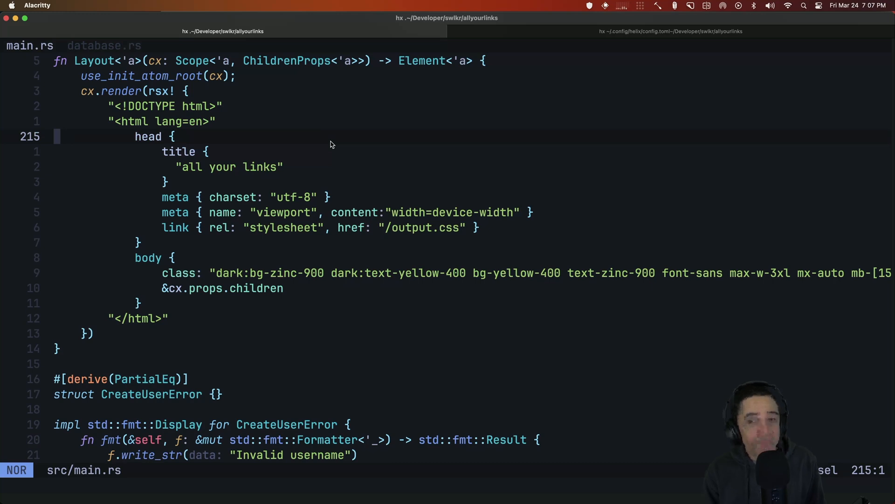
mouse_move(355, 216)
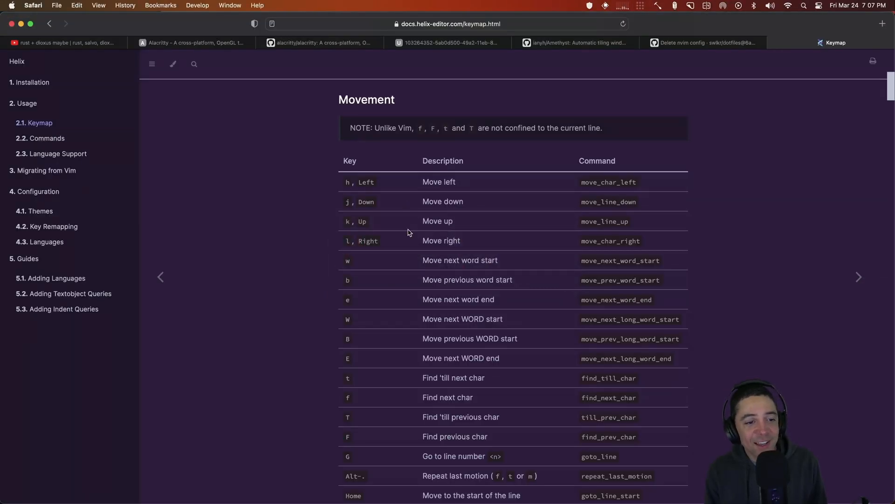
Return to the Rust + Dioxus livestream YouTube video and scroll to its comments.
click(61, 42)
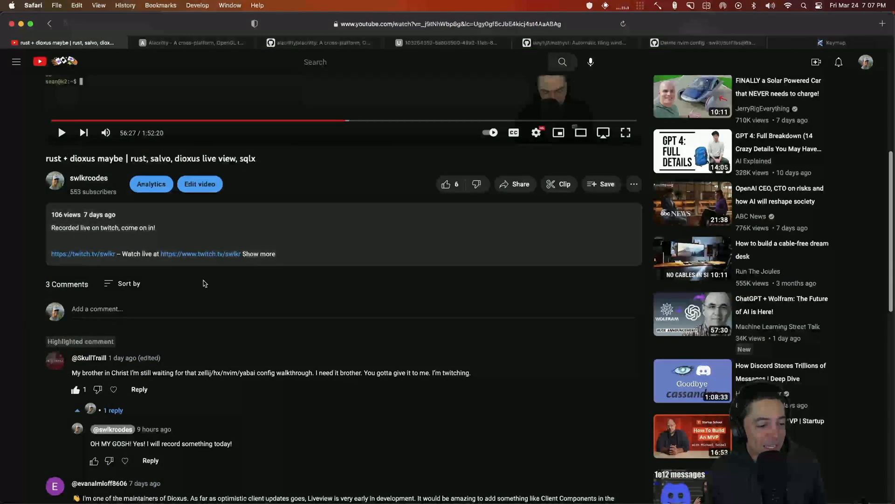
scroll(down, 3)
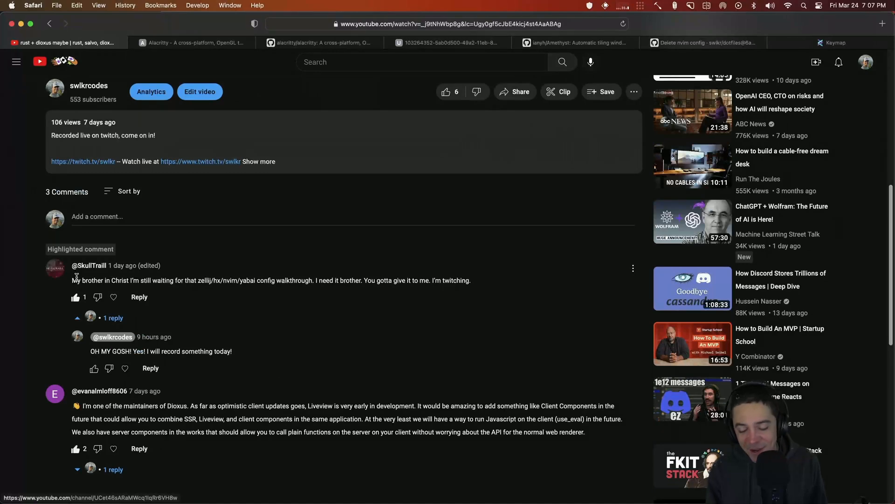